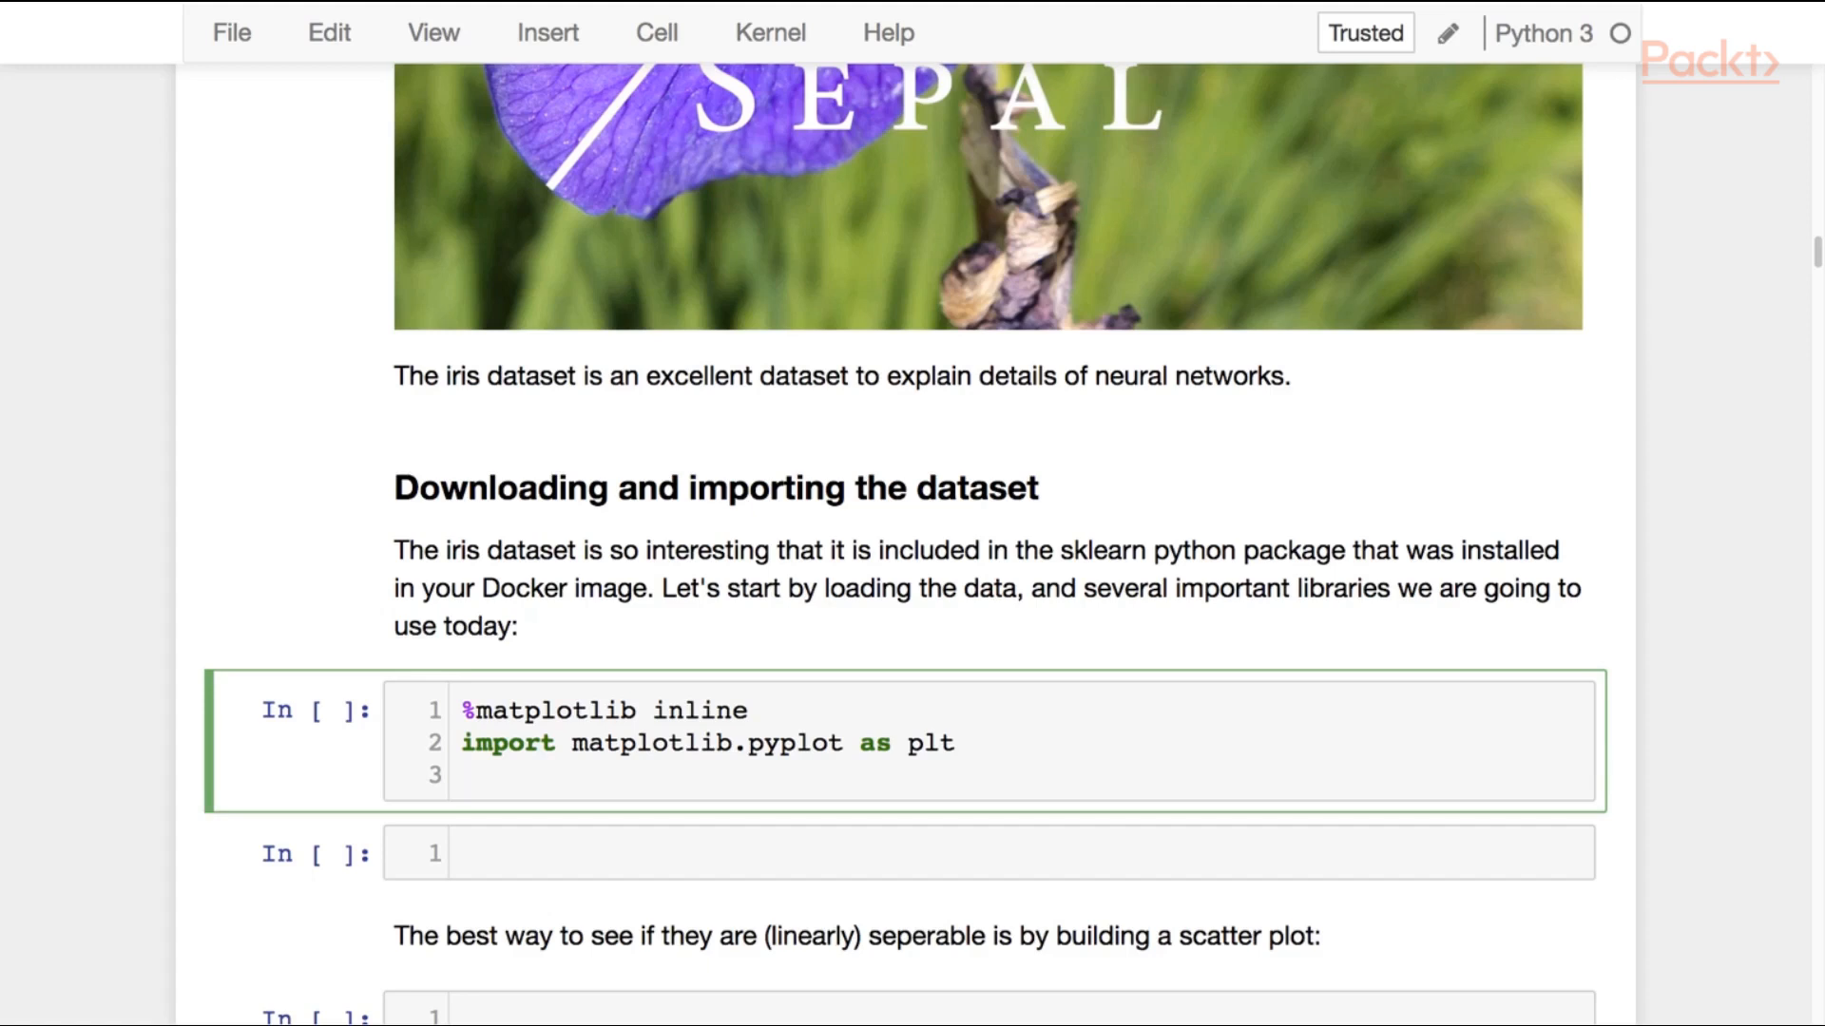
Step: Add 'from sklearn import datasets' and 'iris = datasets.load_iris()' below the plotting imports
{"action": "left_click", "coordinate": [466, 775]}
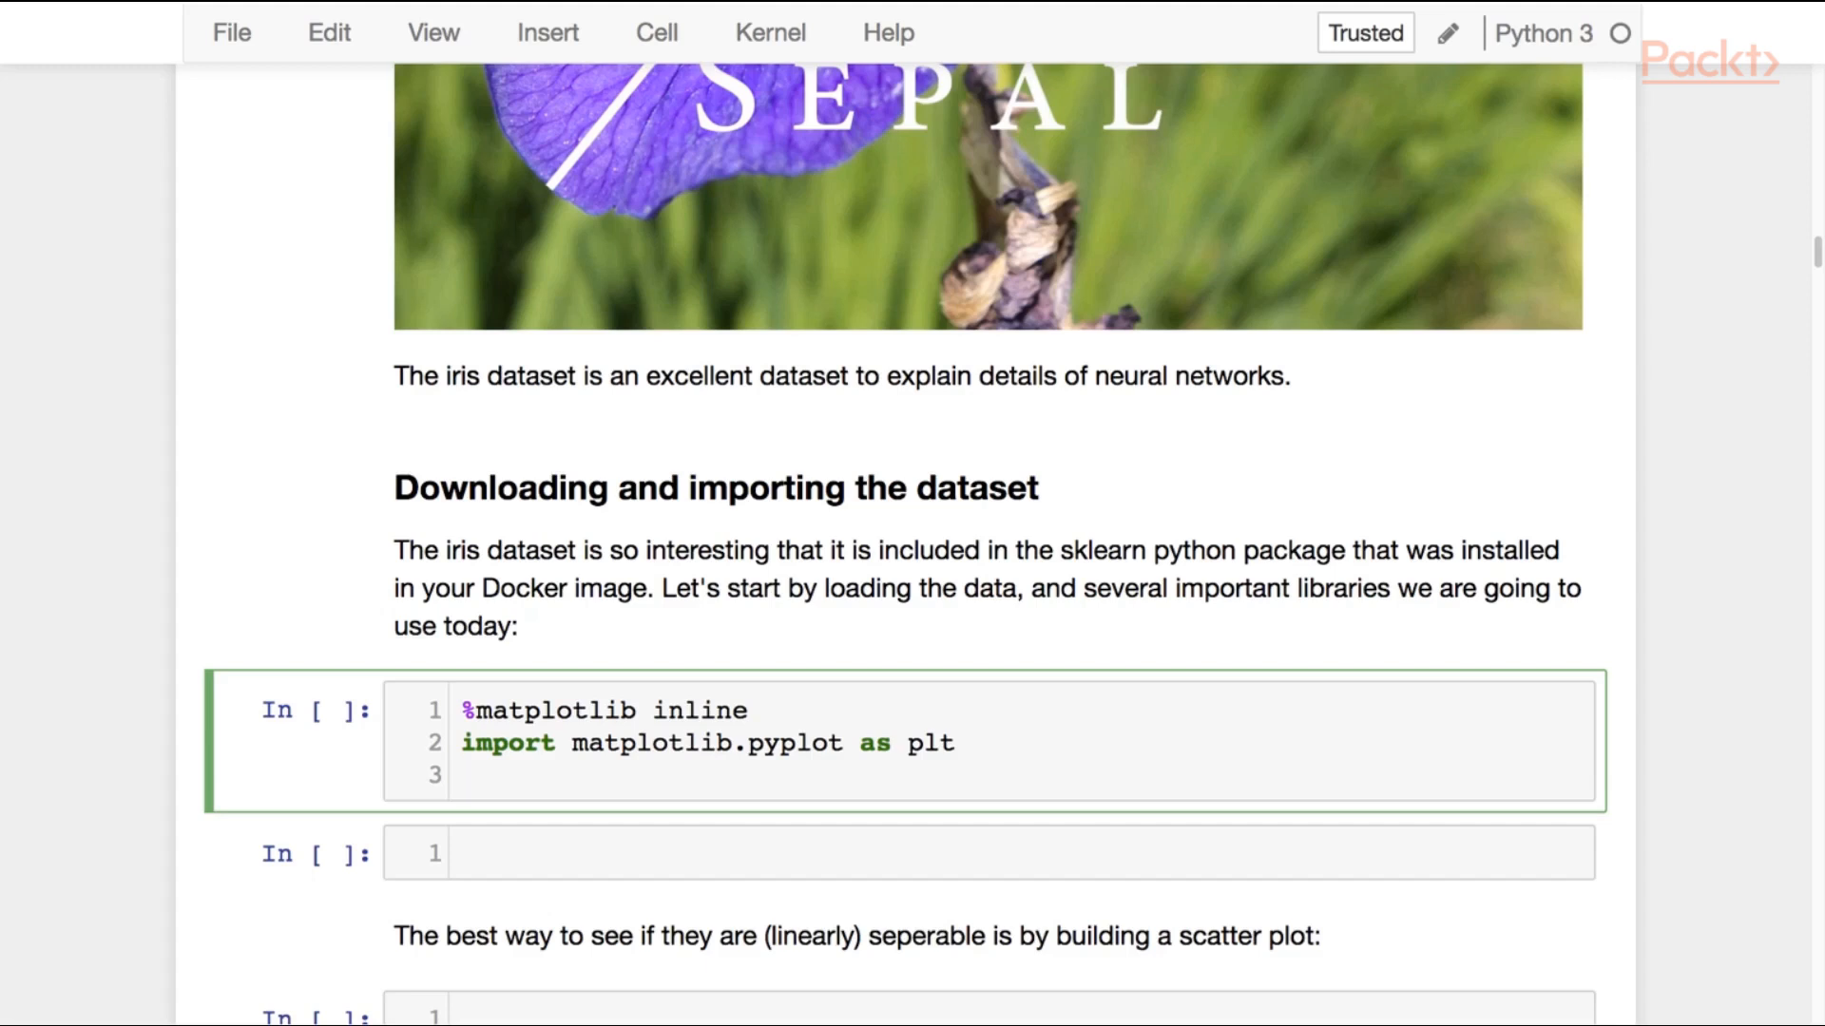
{"action": "type", "text": "from sk"}
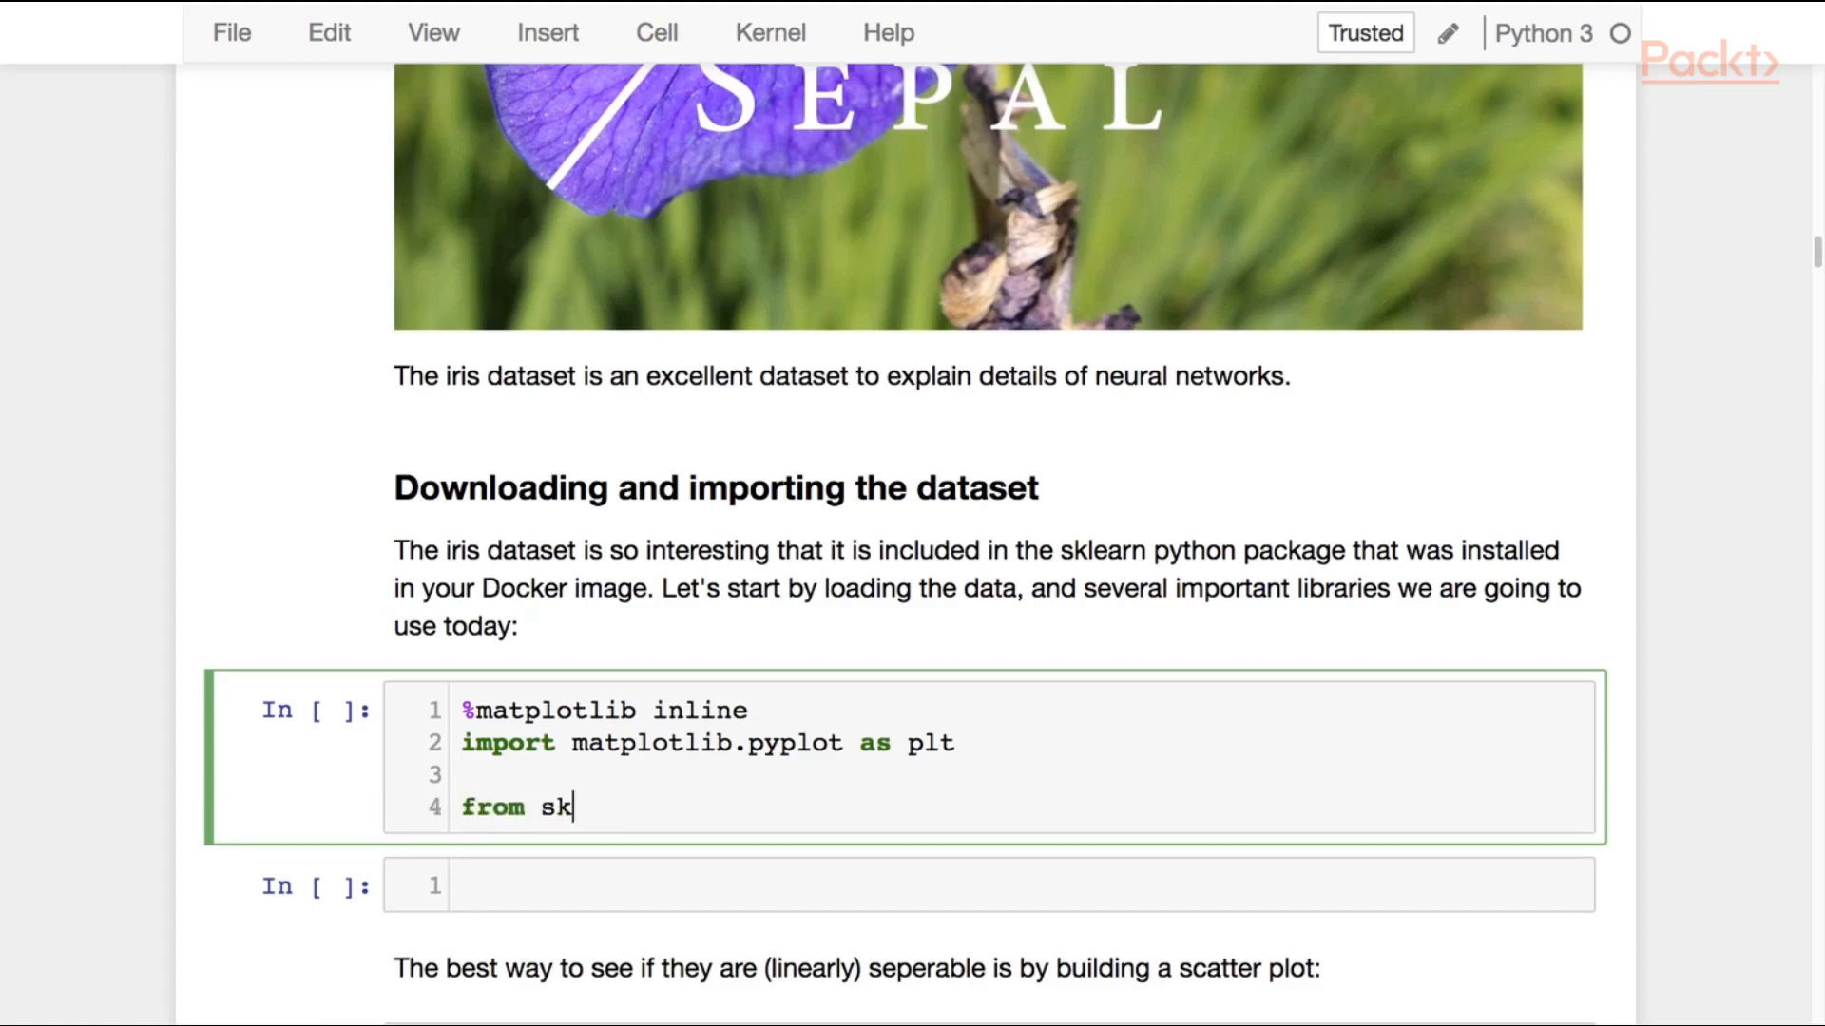
{"action": "type", "text": "learn import datasets"}
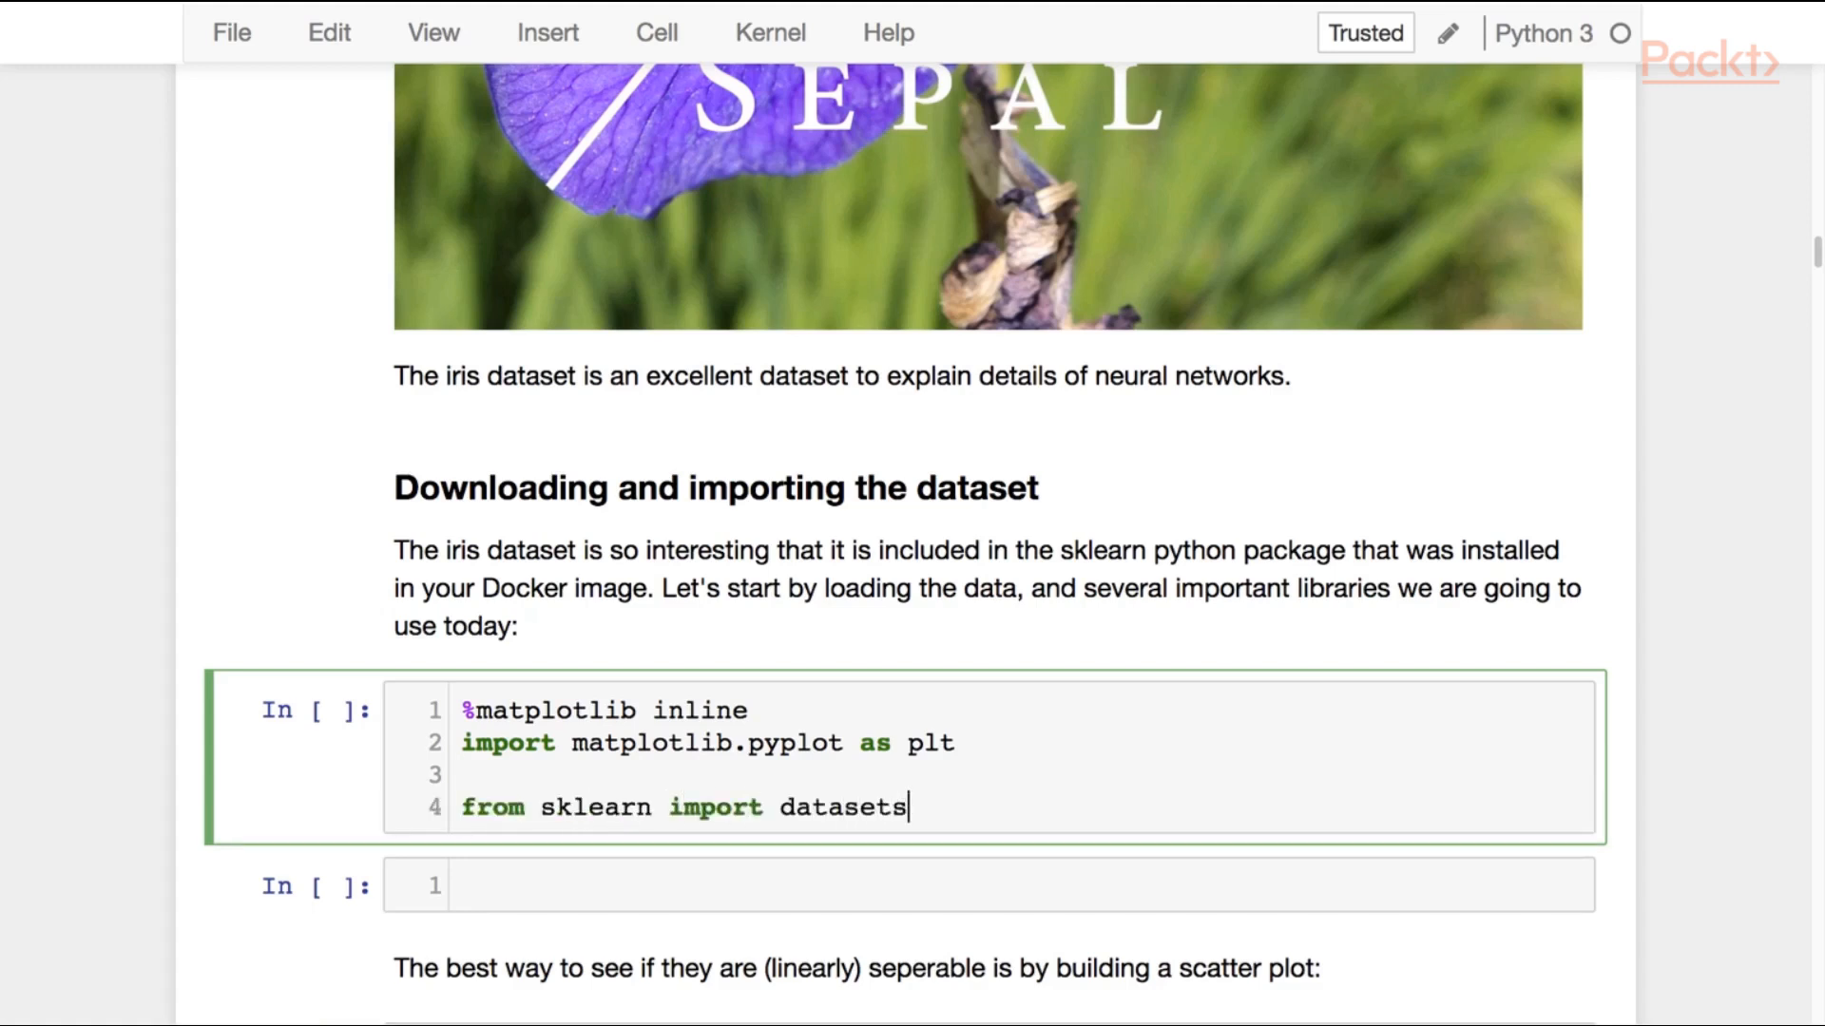
{"action": "key", "text": "enter"}
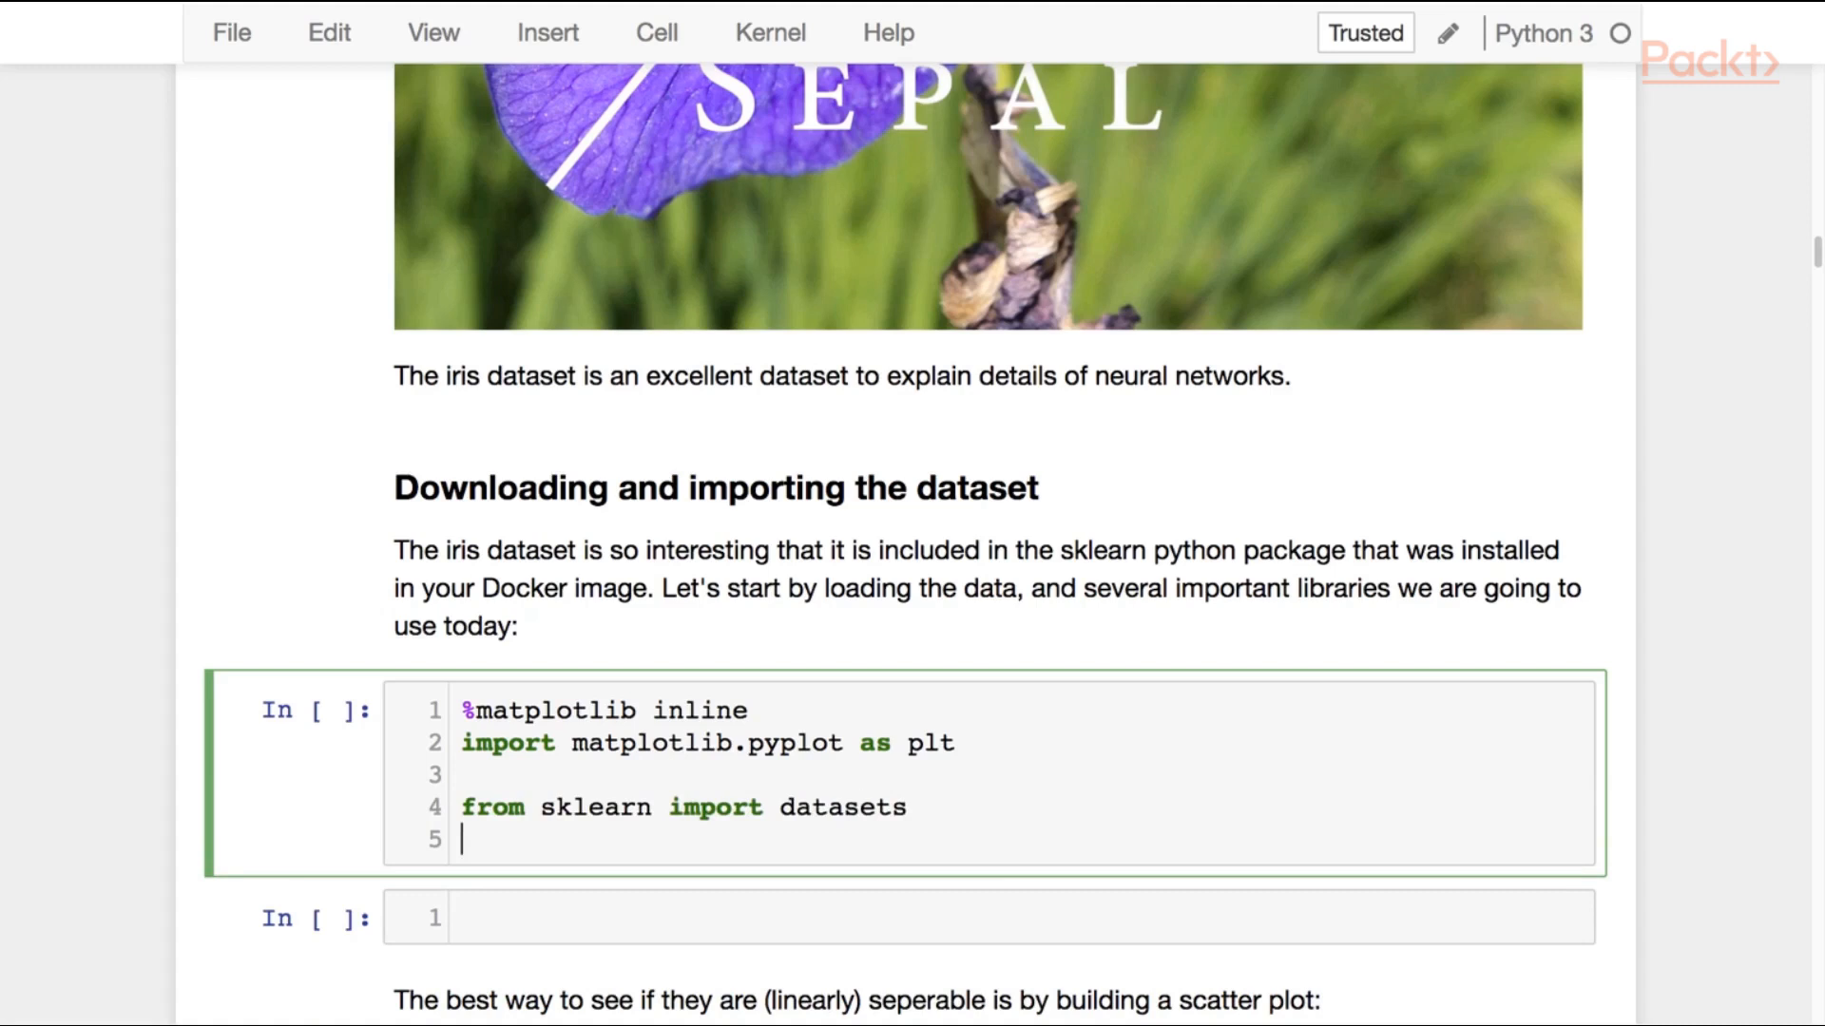
{"action": "type", "text": "iris ="}
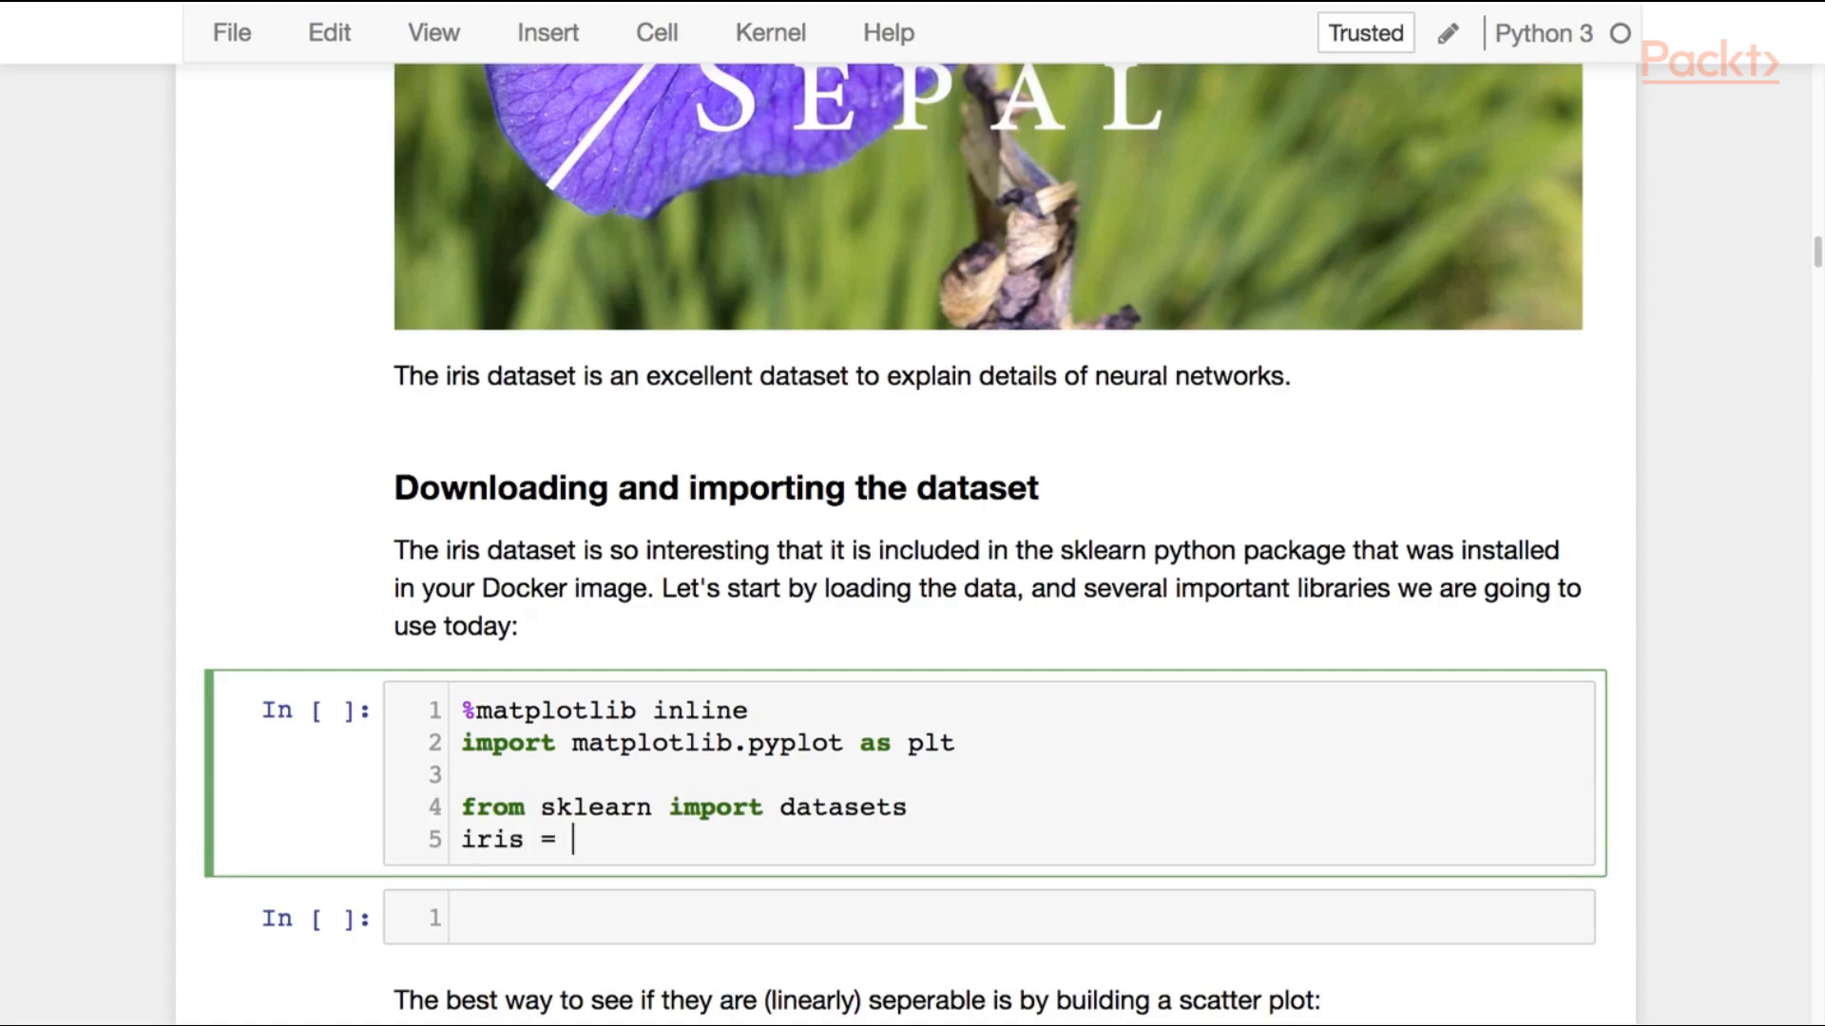
{"action": "type", "text": "datasets.load_iris("}
{"action": "left_click", "coordinate": [989, 918]}
{"action": "type", "text": "print(iris)"}
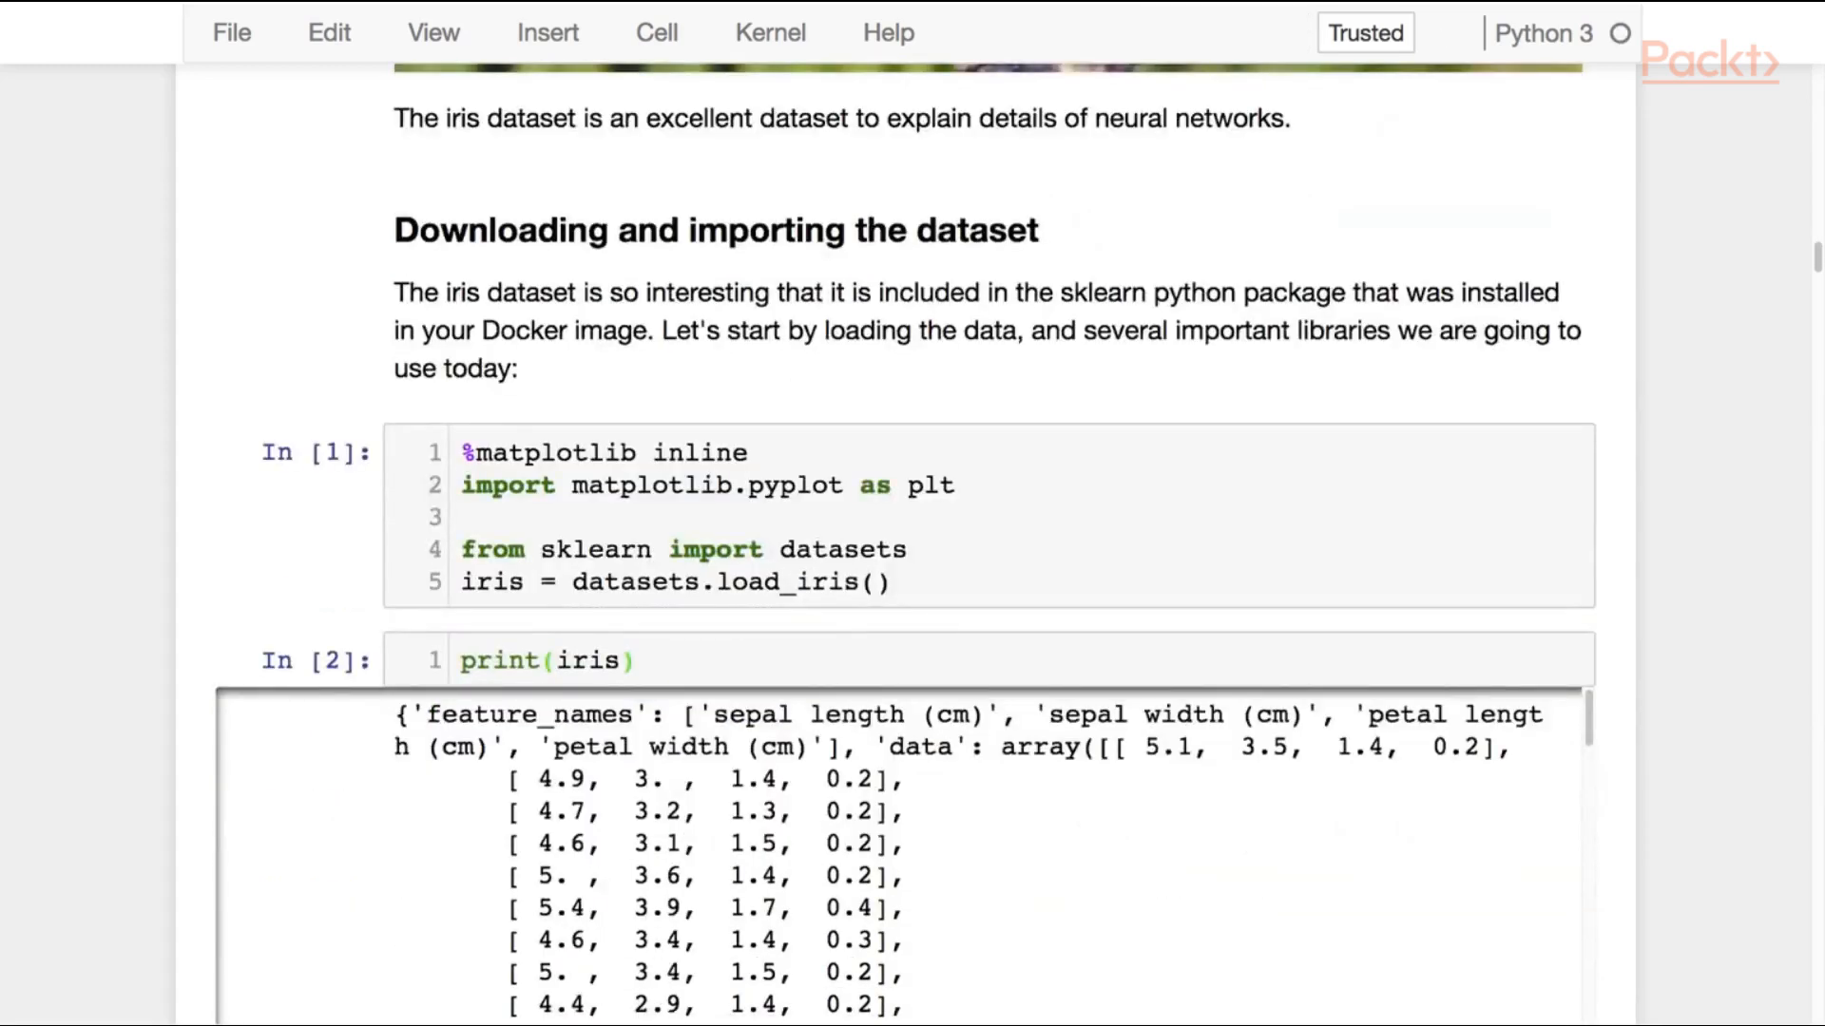
{"action": "scroll", "scroll_direction": "down", "scroll_amount": 3}
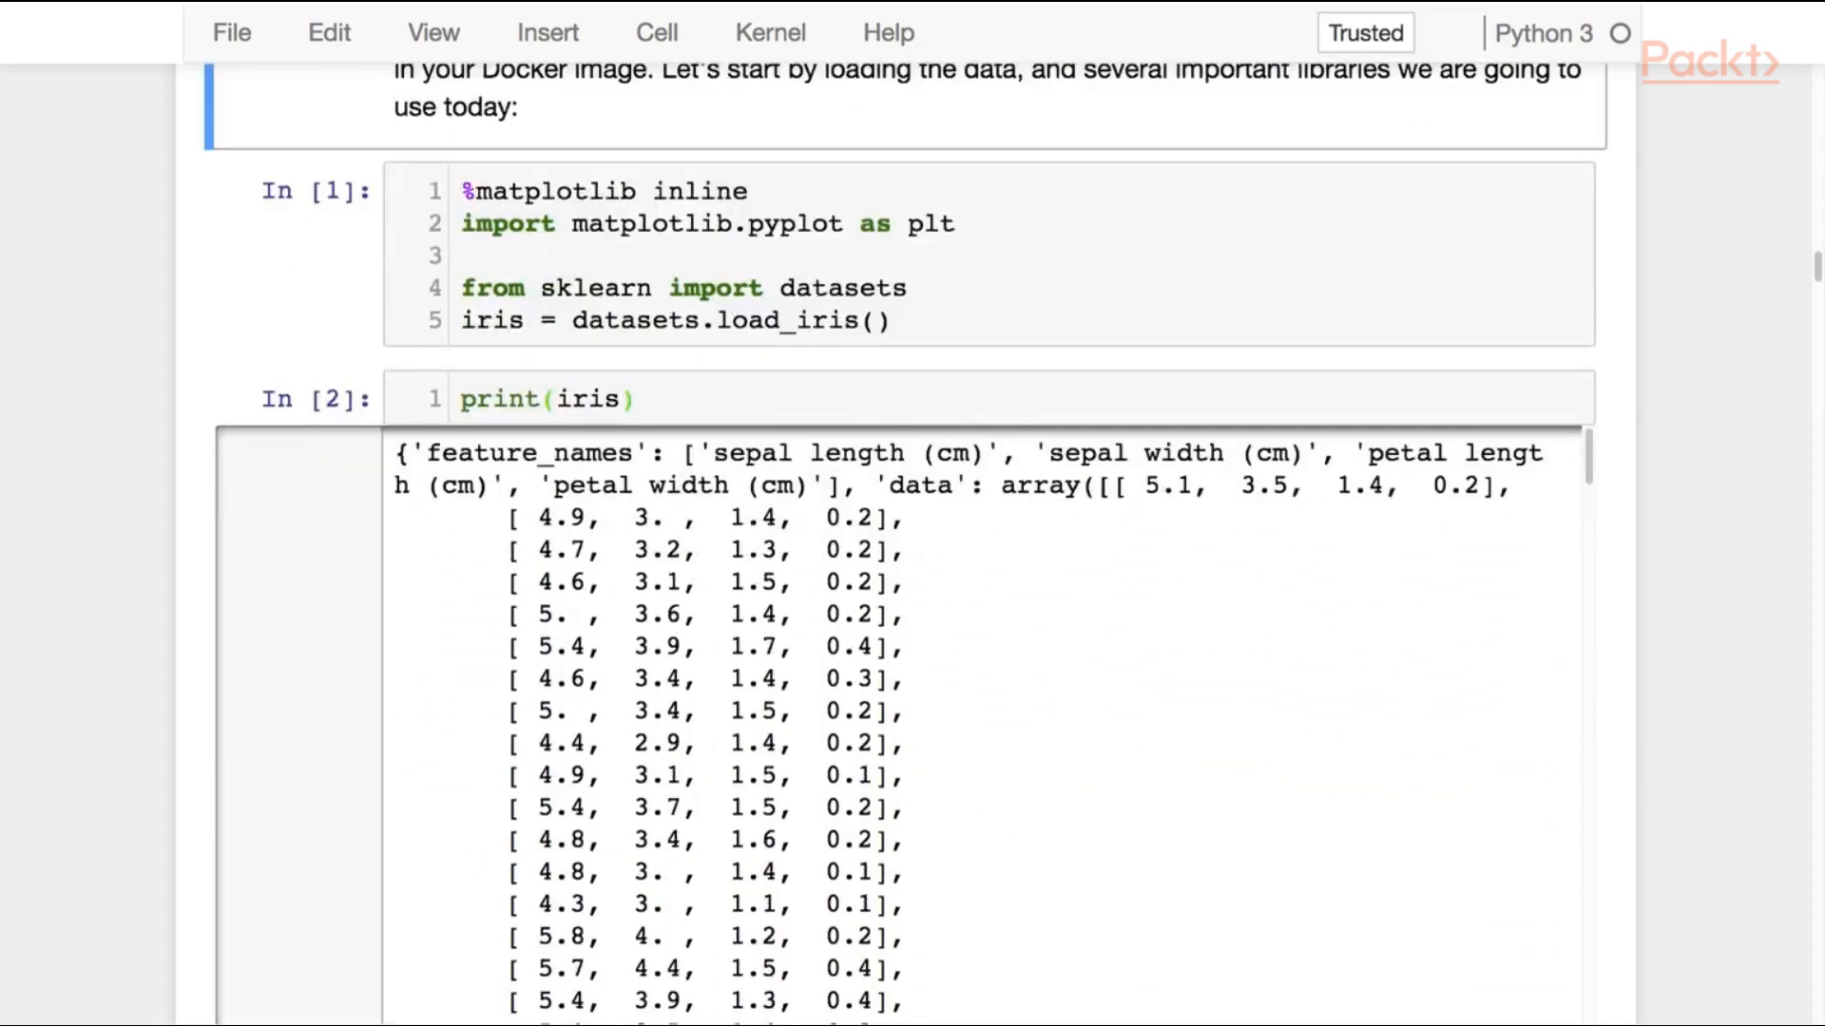
{"action": "scroll", "scroll_direction": "down", "scroll_amount": 3}
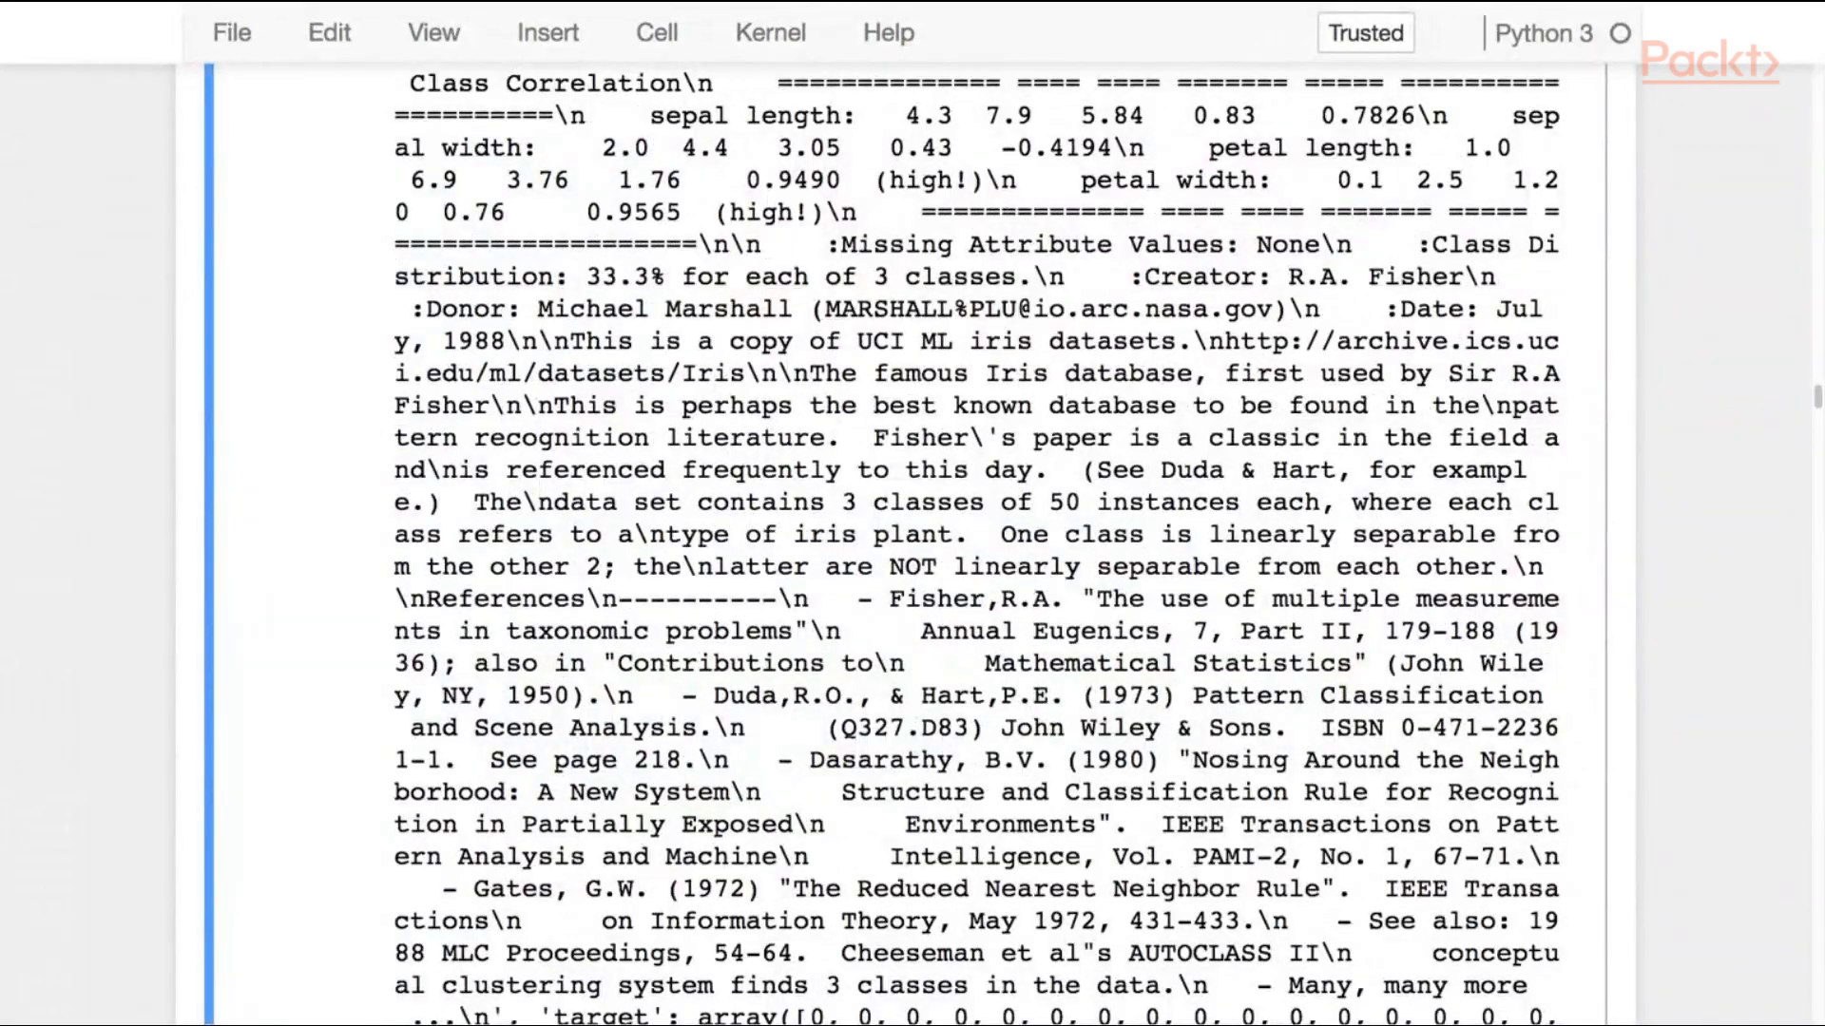
{"action": "scroll", "scroll_direction": "down", "scroll_amount": 3}
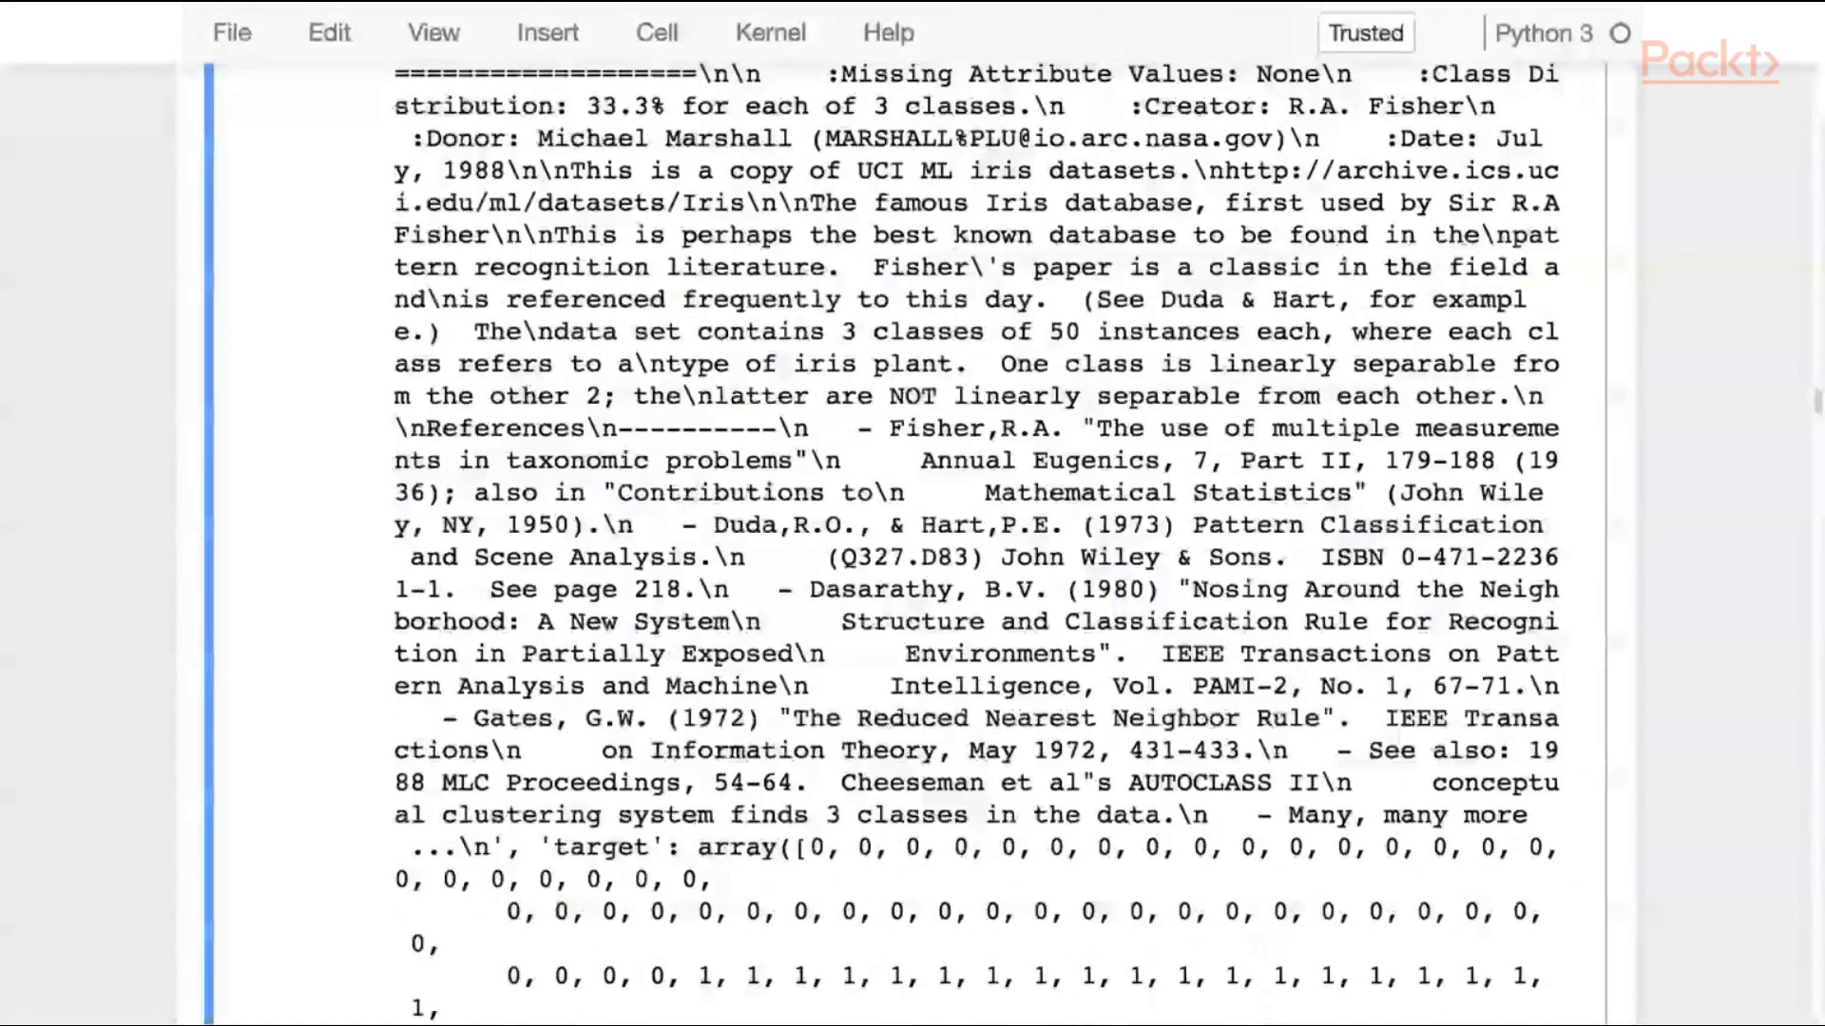
{"action": "scroll", "scroll_direction": "down", "scroll_amount": 3}
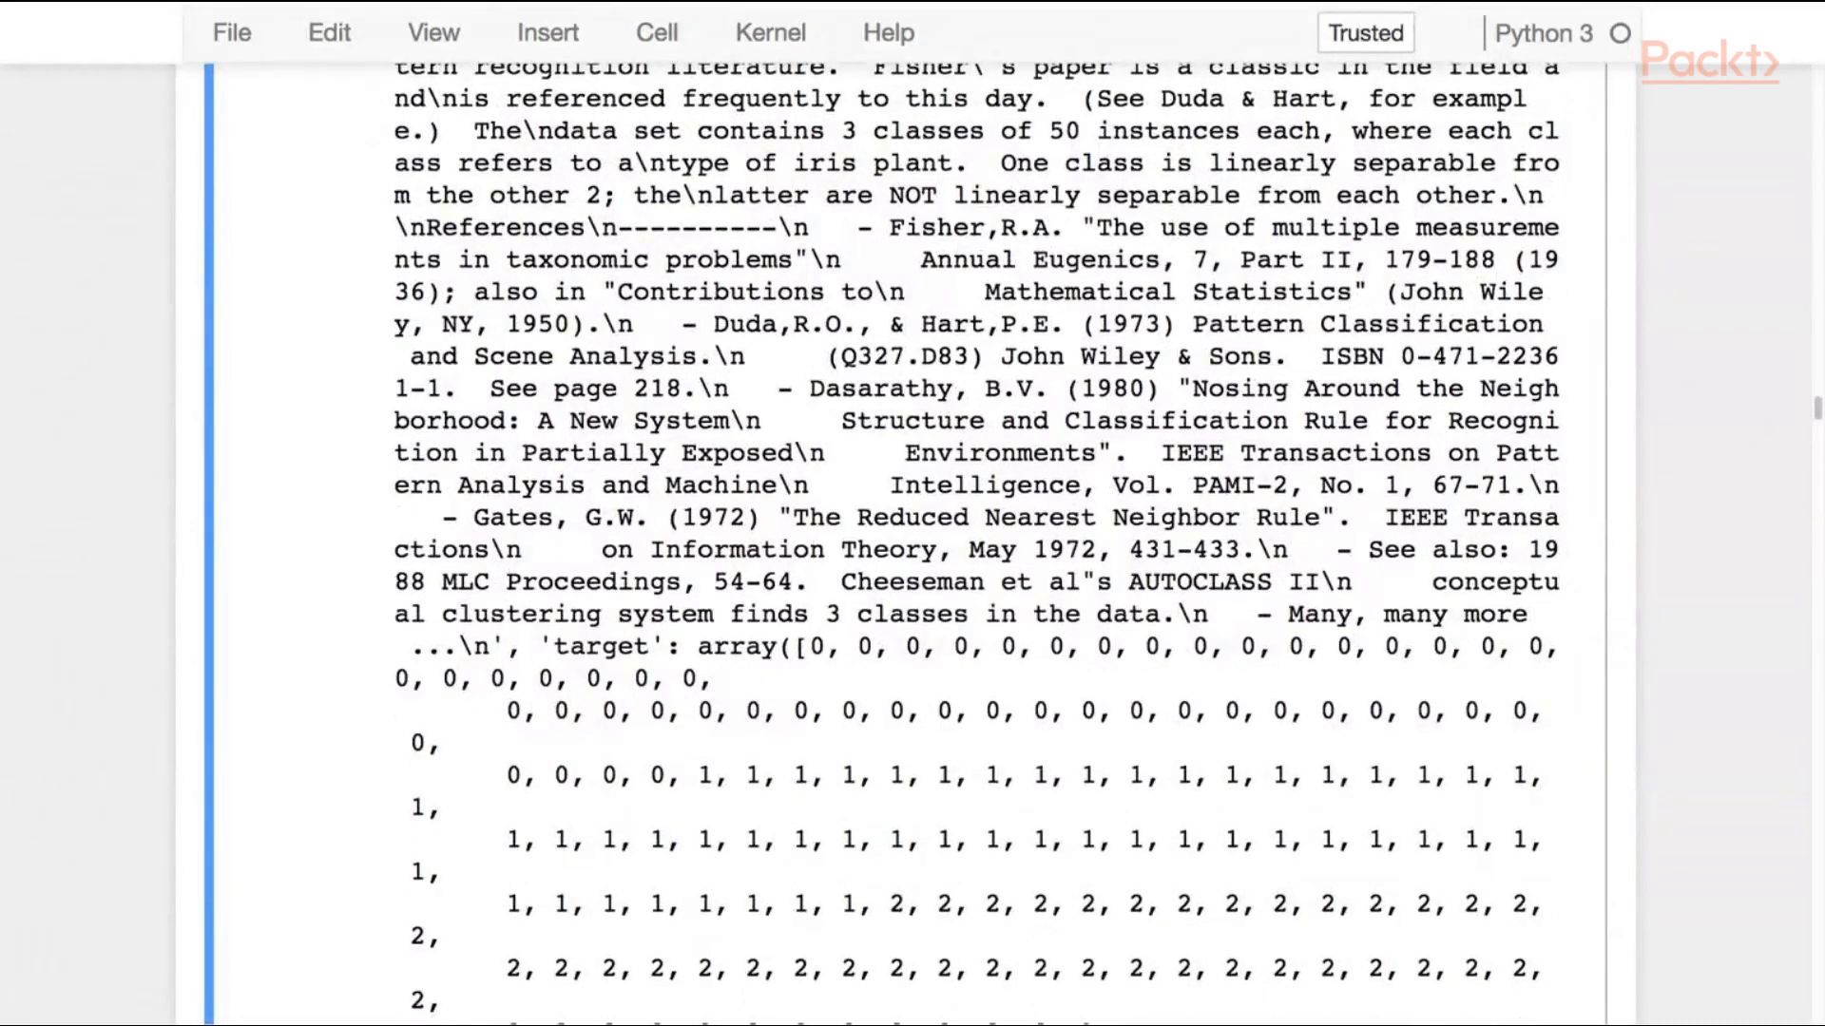
{"action": "scroll", "scroll_direction": "down", "scroll_amount": 3}
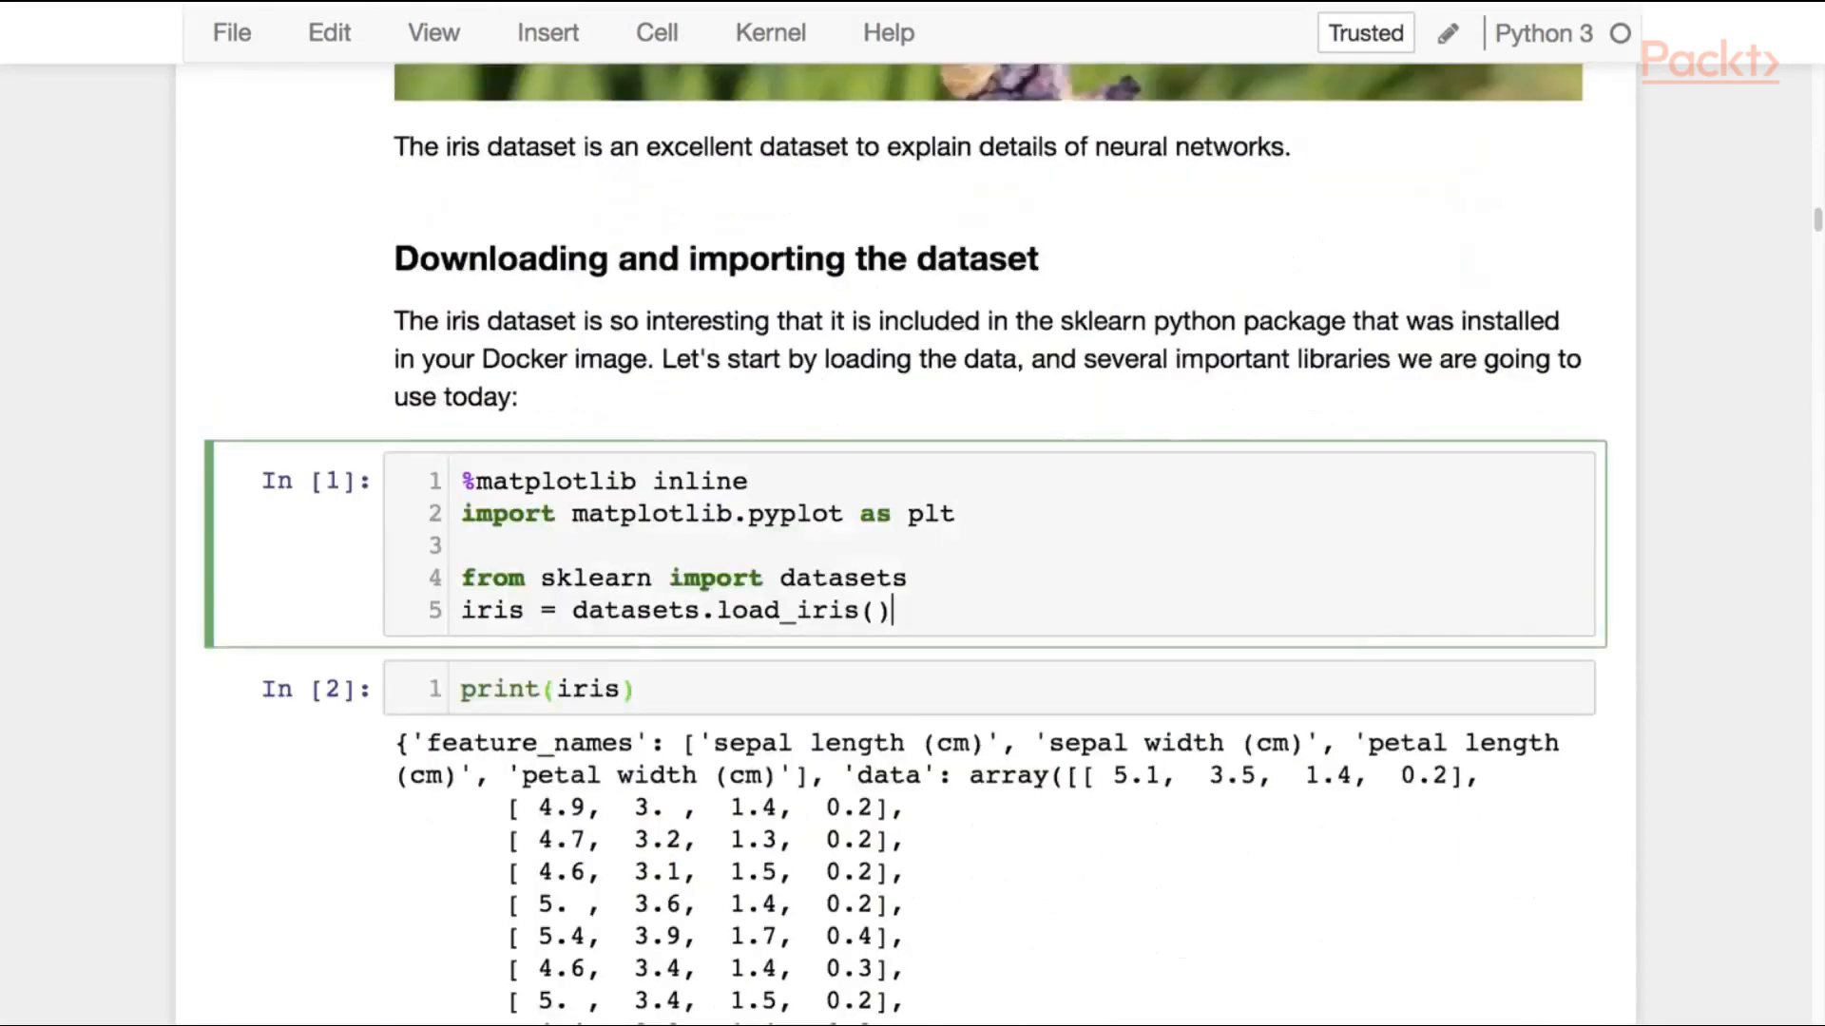
Step: Print iris.data rows and add a 'Features: ' print line above the data print
{"action": "type", "text": ".data[]"}
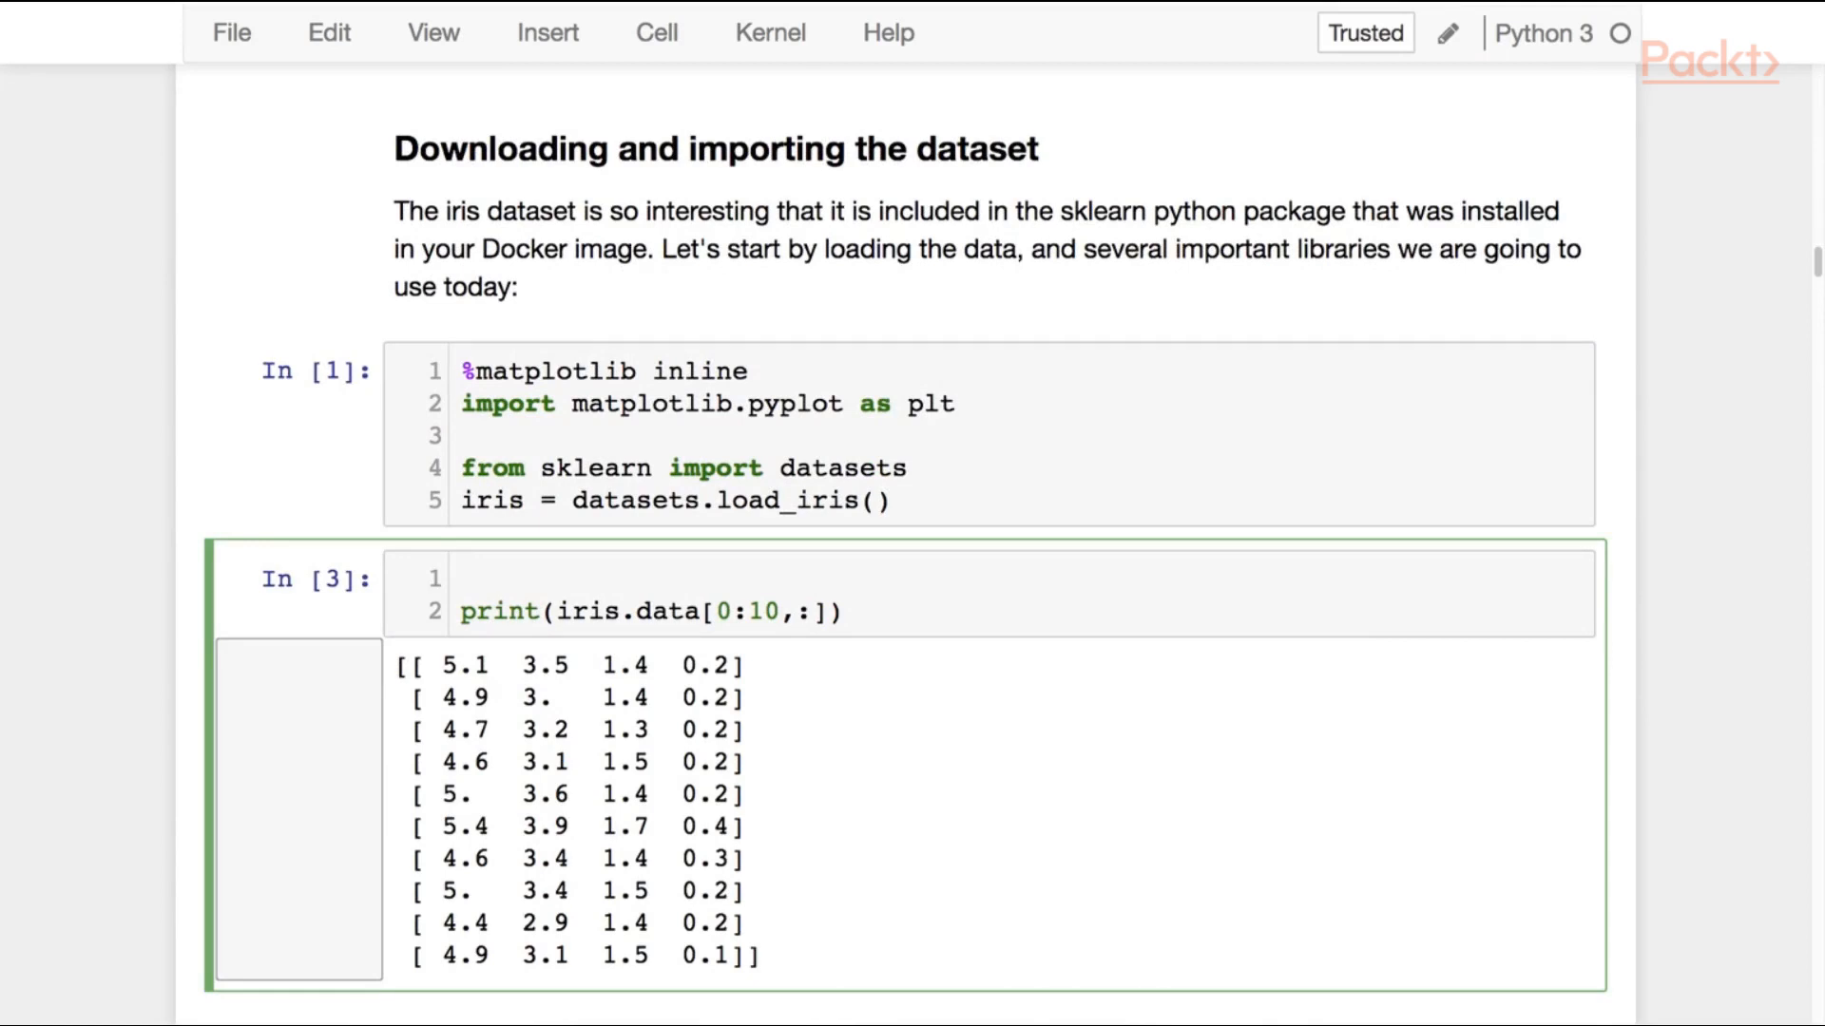
{"action": "left_click", "coordinate": [465, 578]}
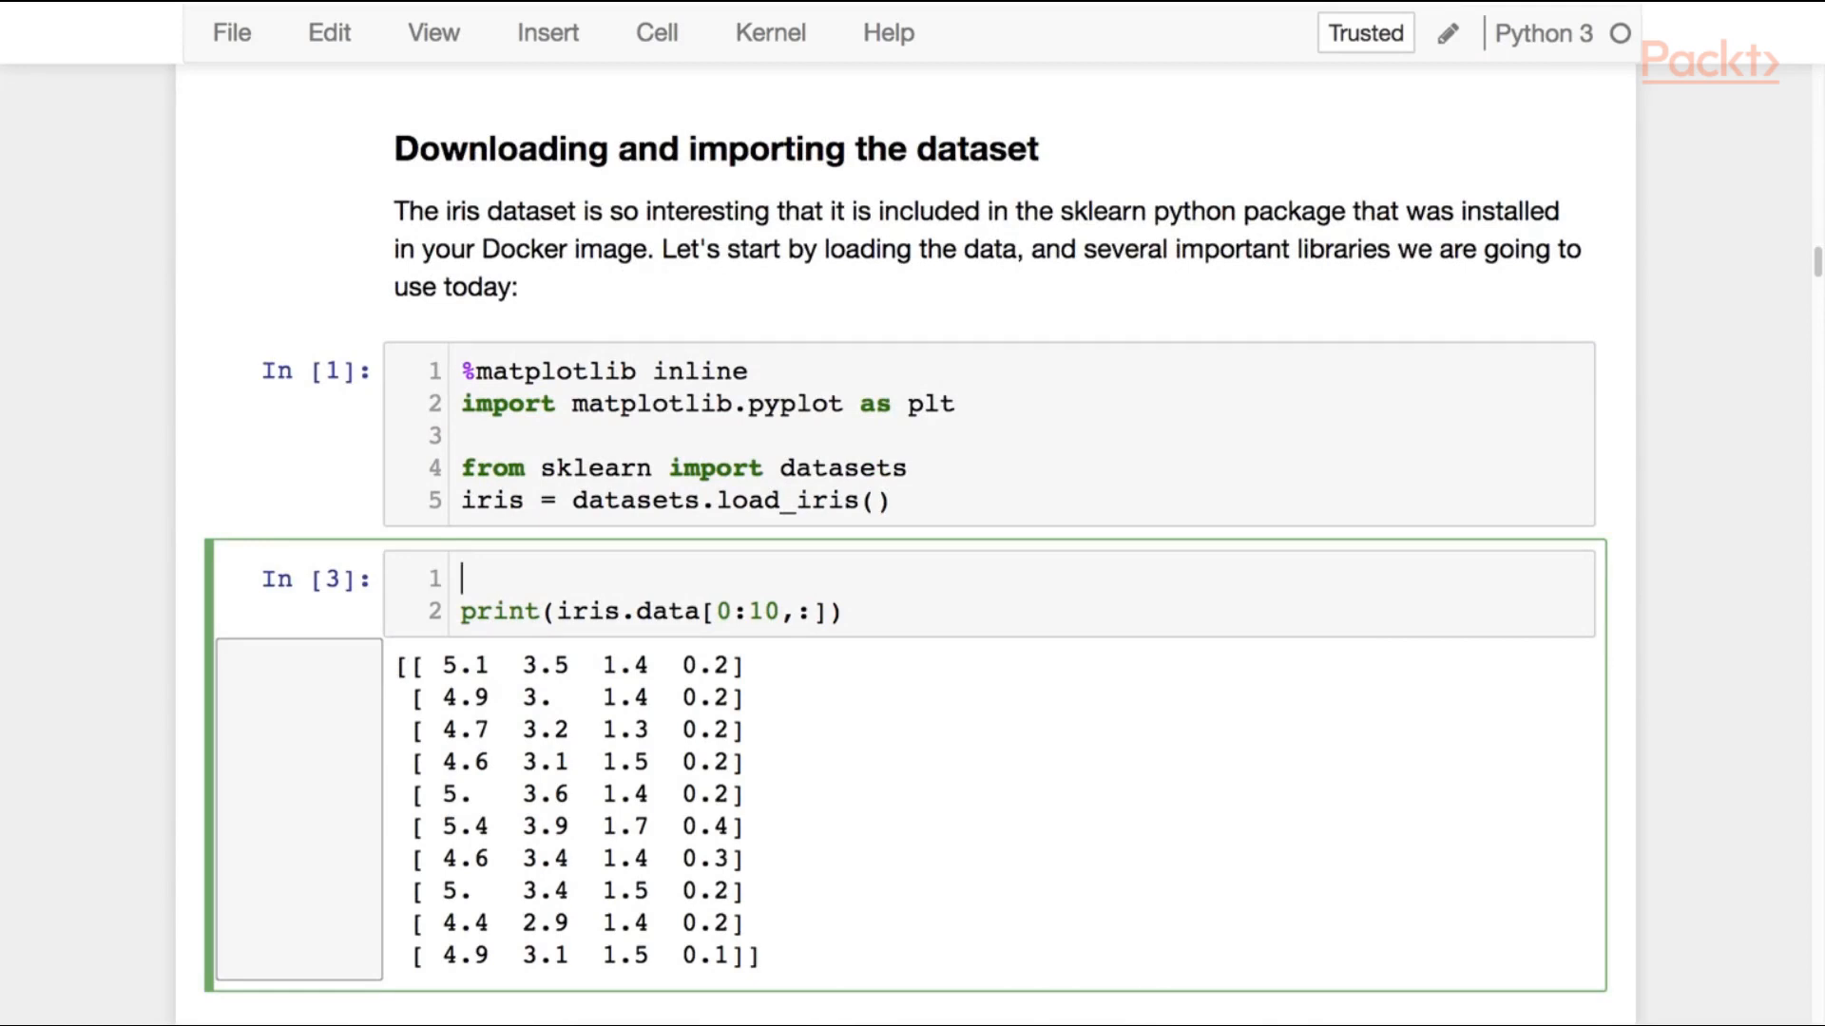
{"action": "type", "text": "print(\"Targets: \" + str(iris.target_names"}
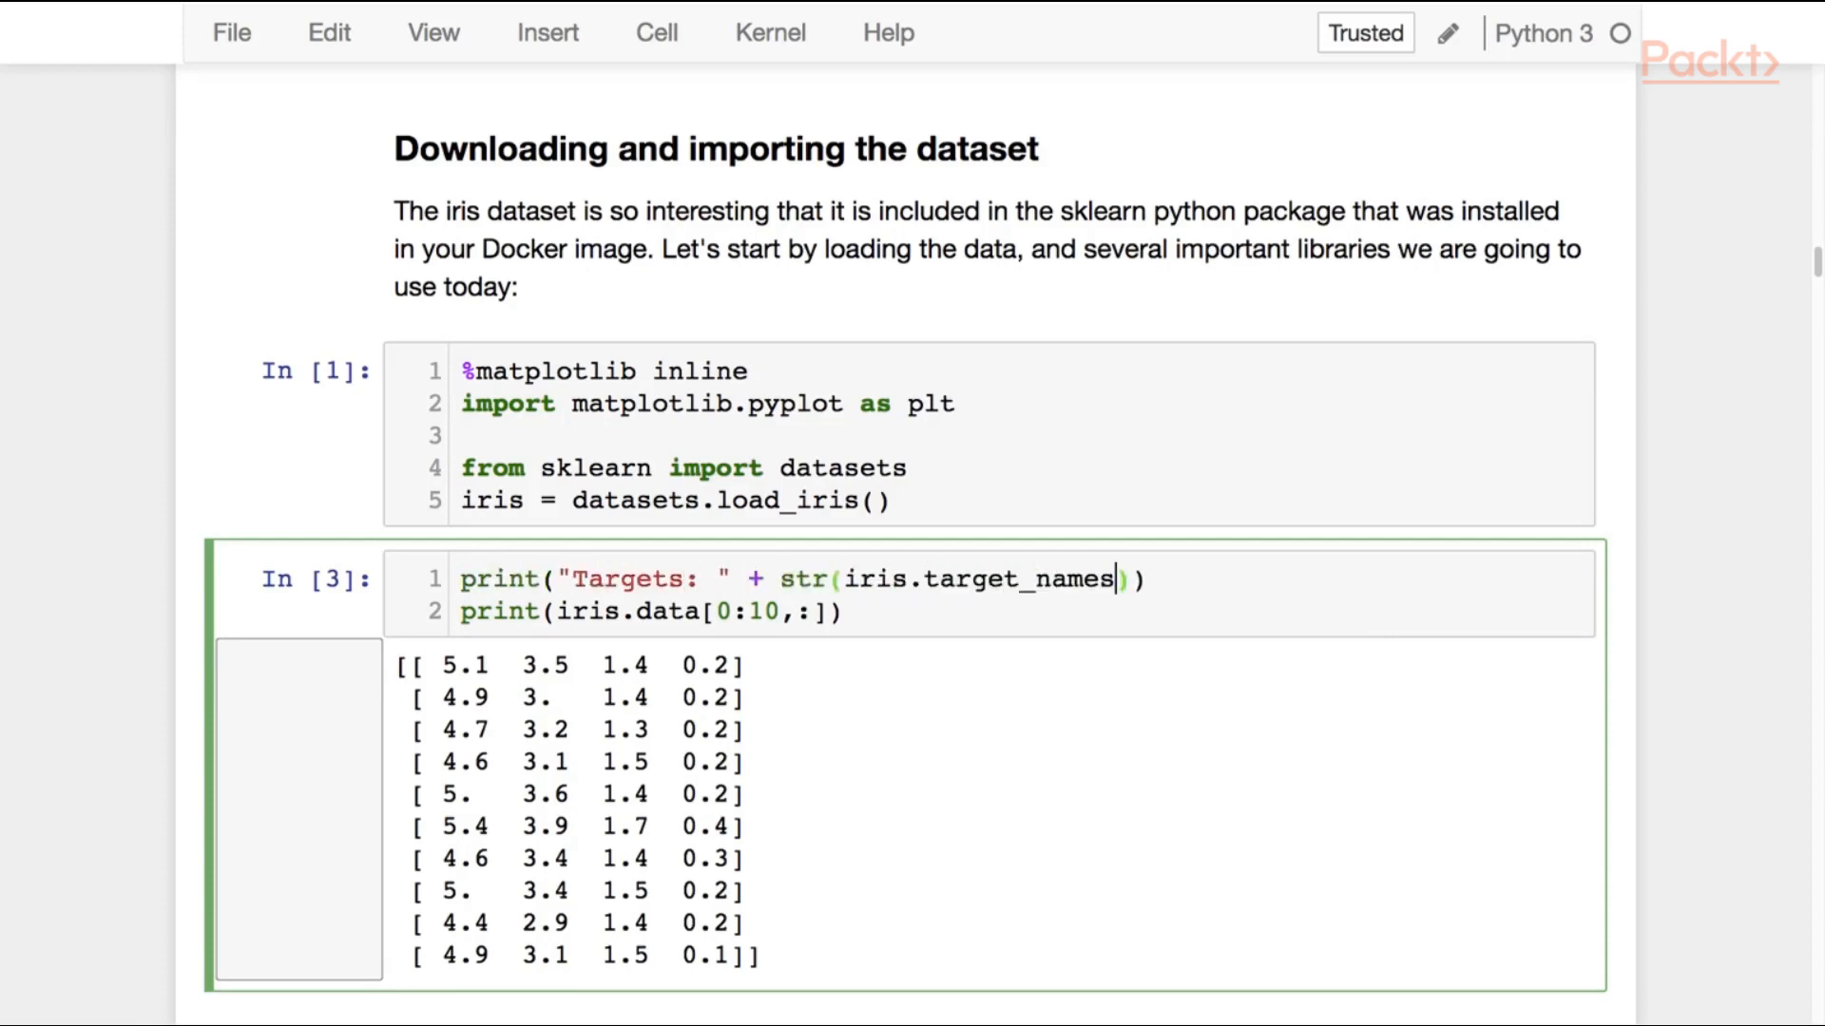
{"action": "type", "text": "print(\"Features: \" + str(iris.feature_names"}
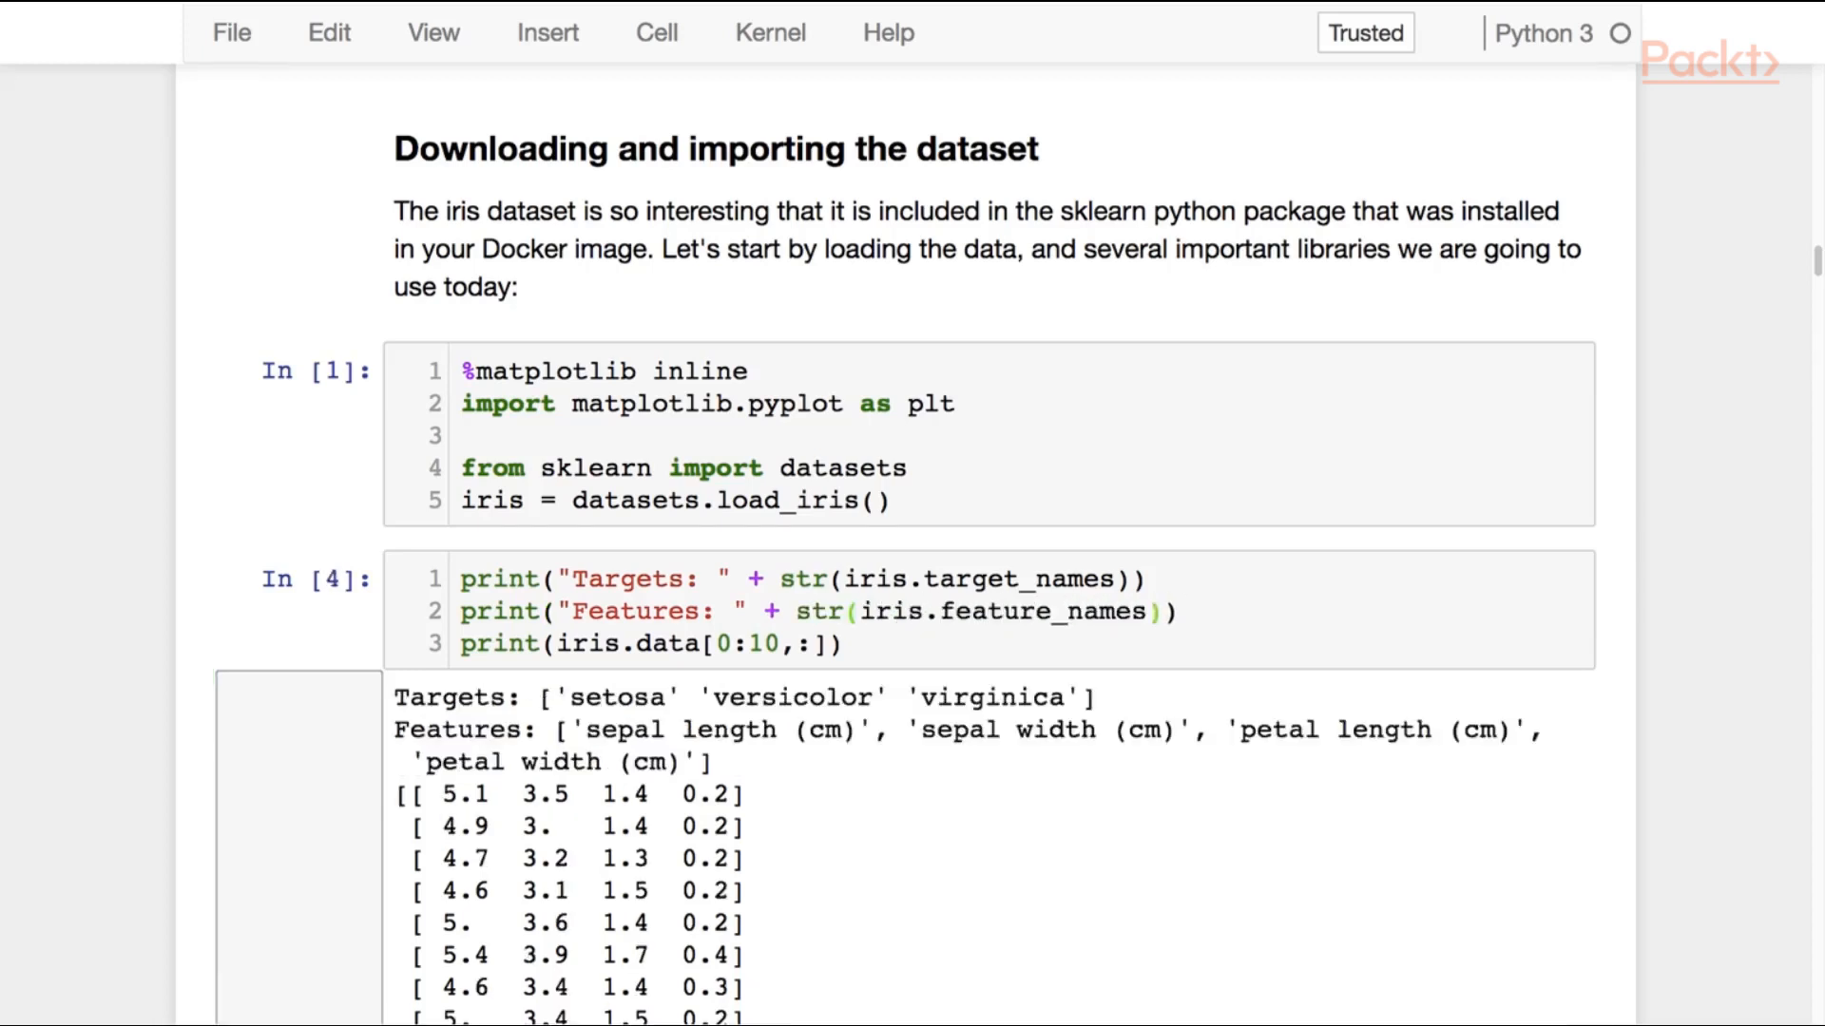
{"action": "scroll", "scroll_direction": "down", "scroll_amount": 3}
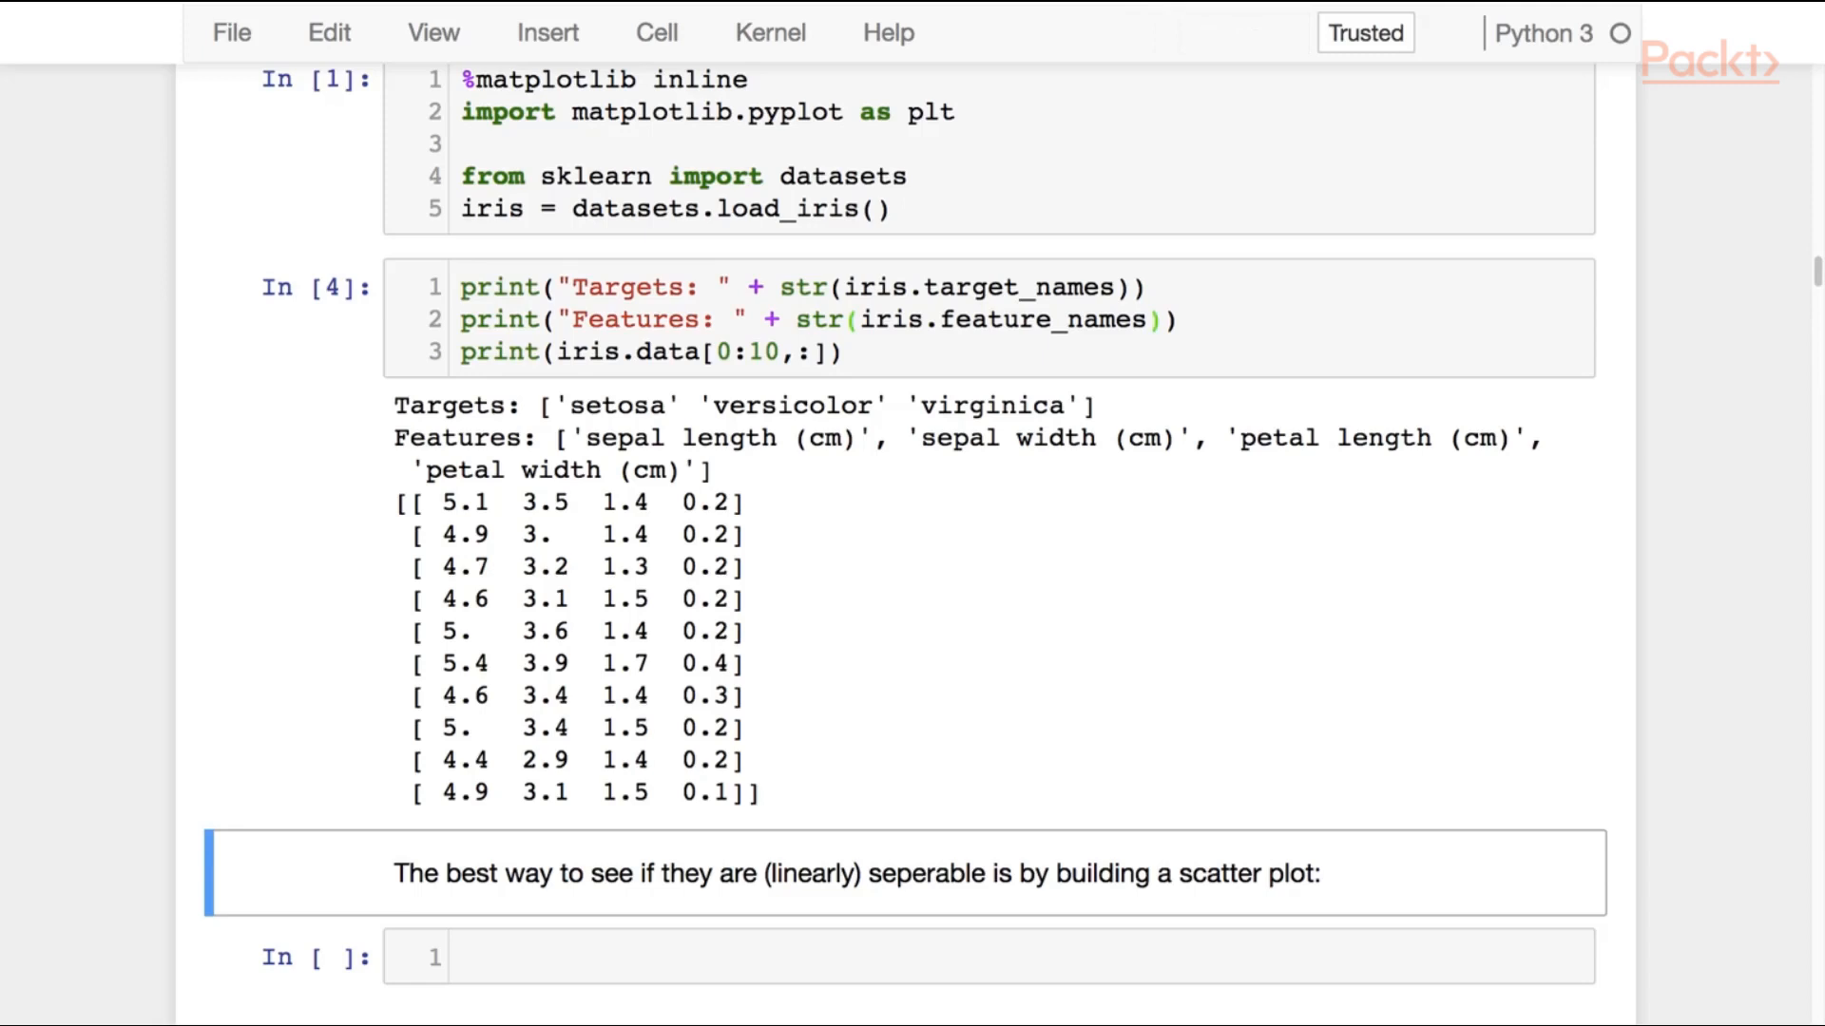
Step: Write and run a target-coloured plt.scatter of features 1 and 2 with feature-name axis labels
{"action": "left_click", "coordinate": [896, 957]}
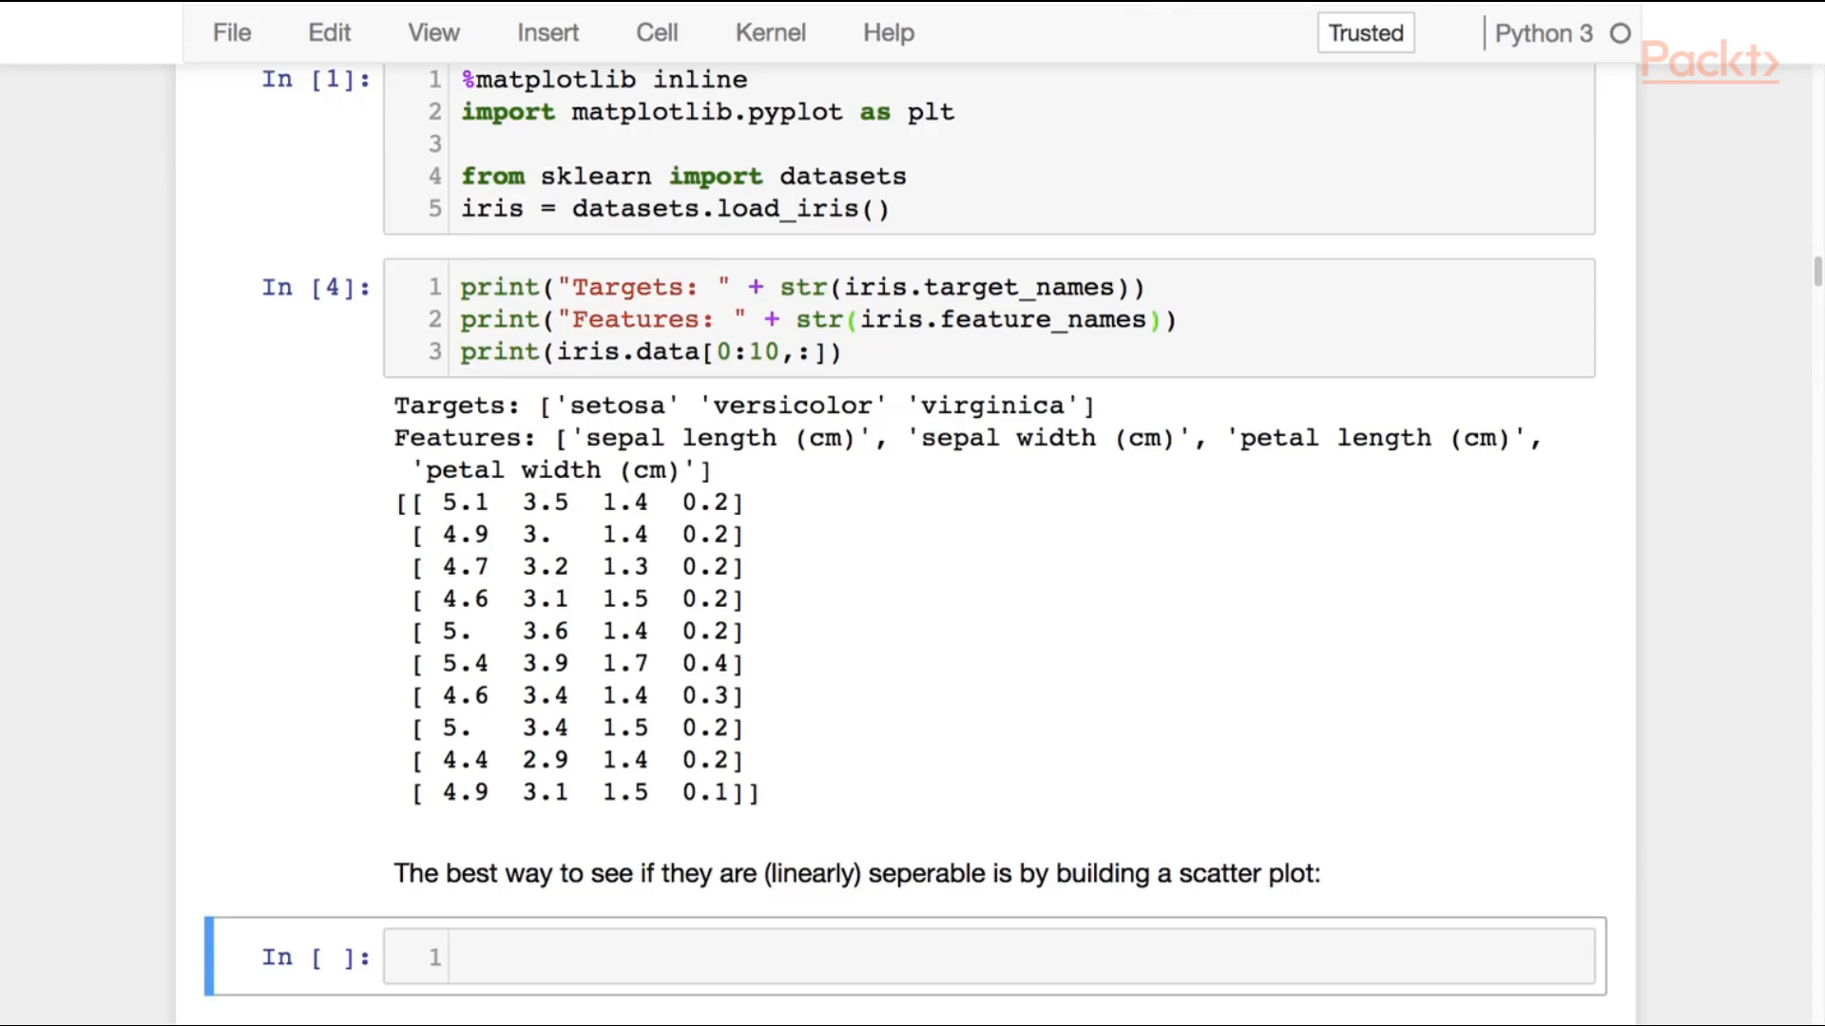
{"action": "type", "text": "plt.scatter"}
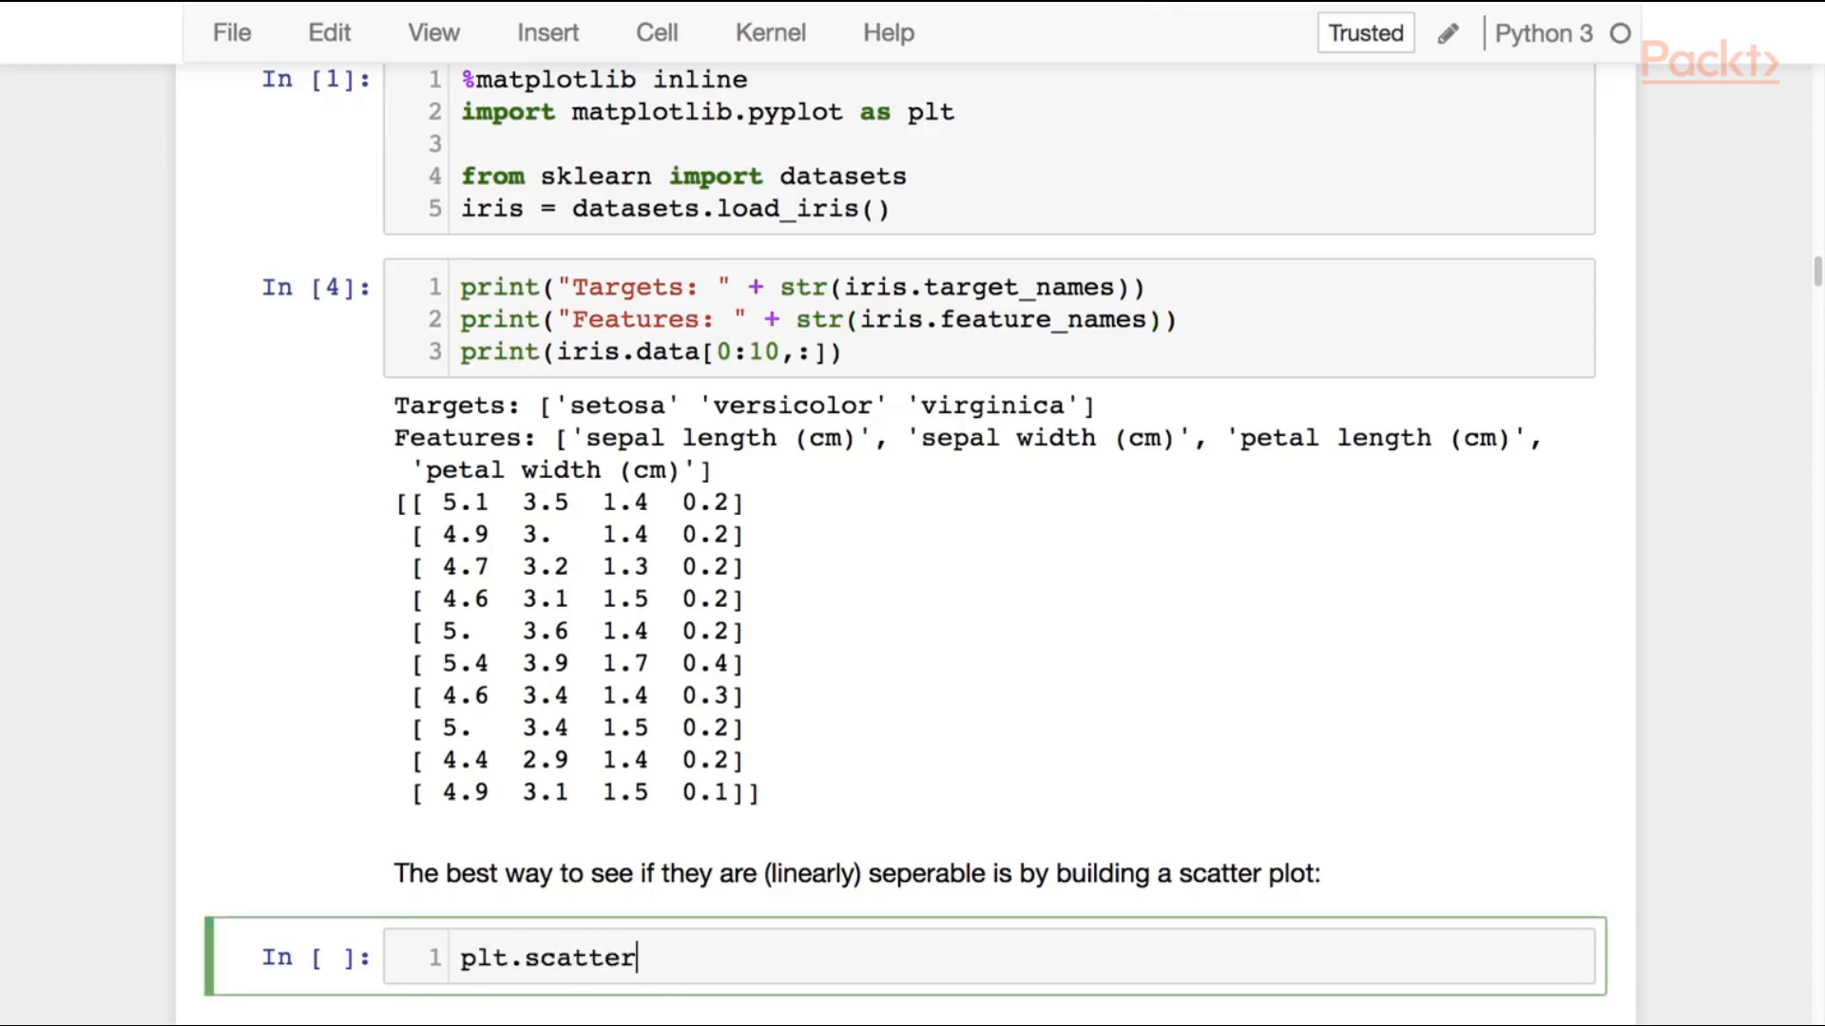
{"action": "type", "text": "(iris.data[:,]"}
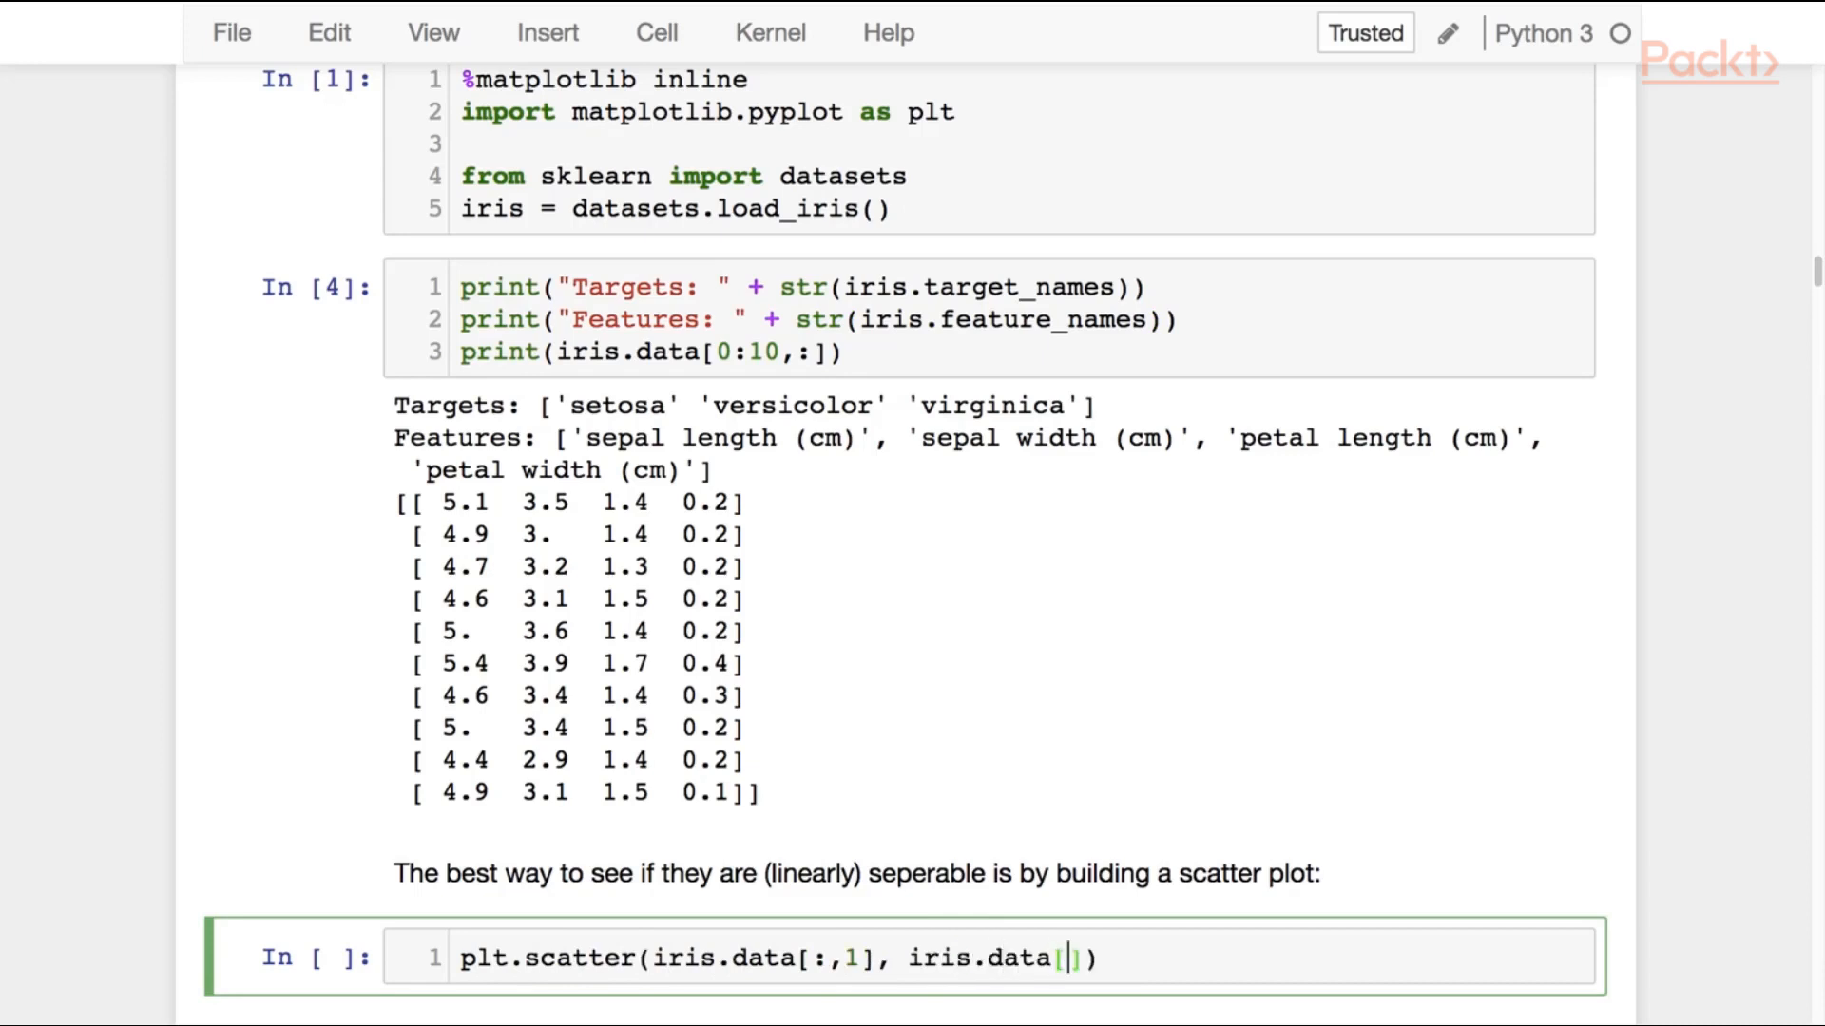
{"action": "type", "text": "[:,2],"}
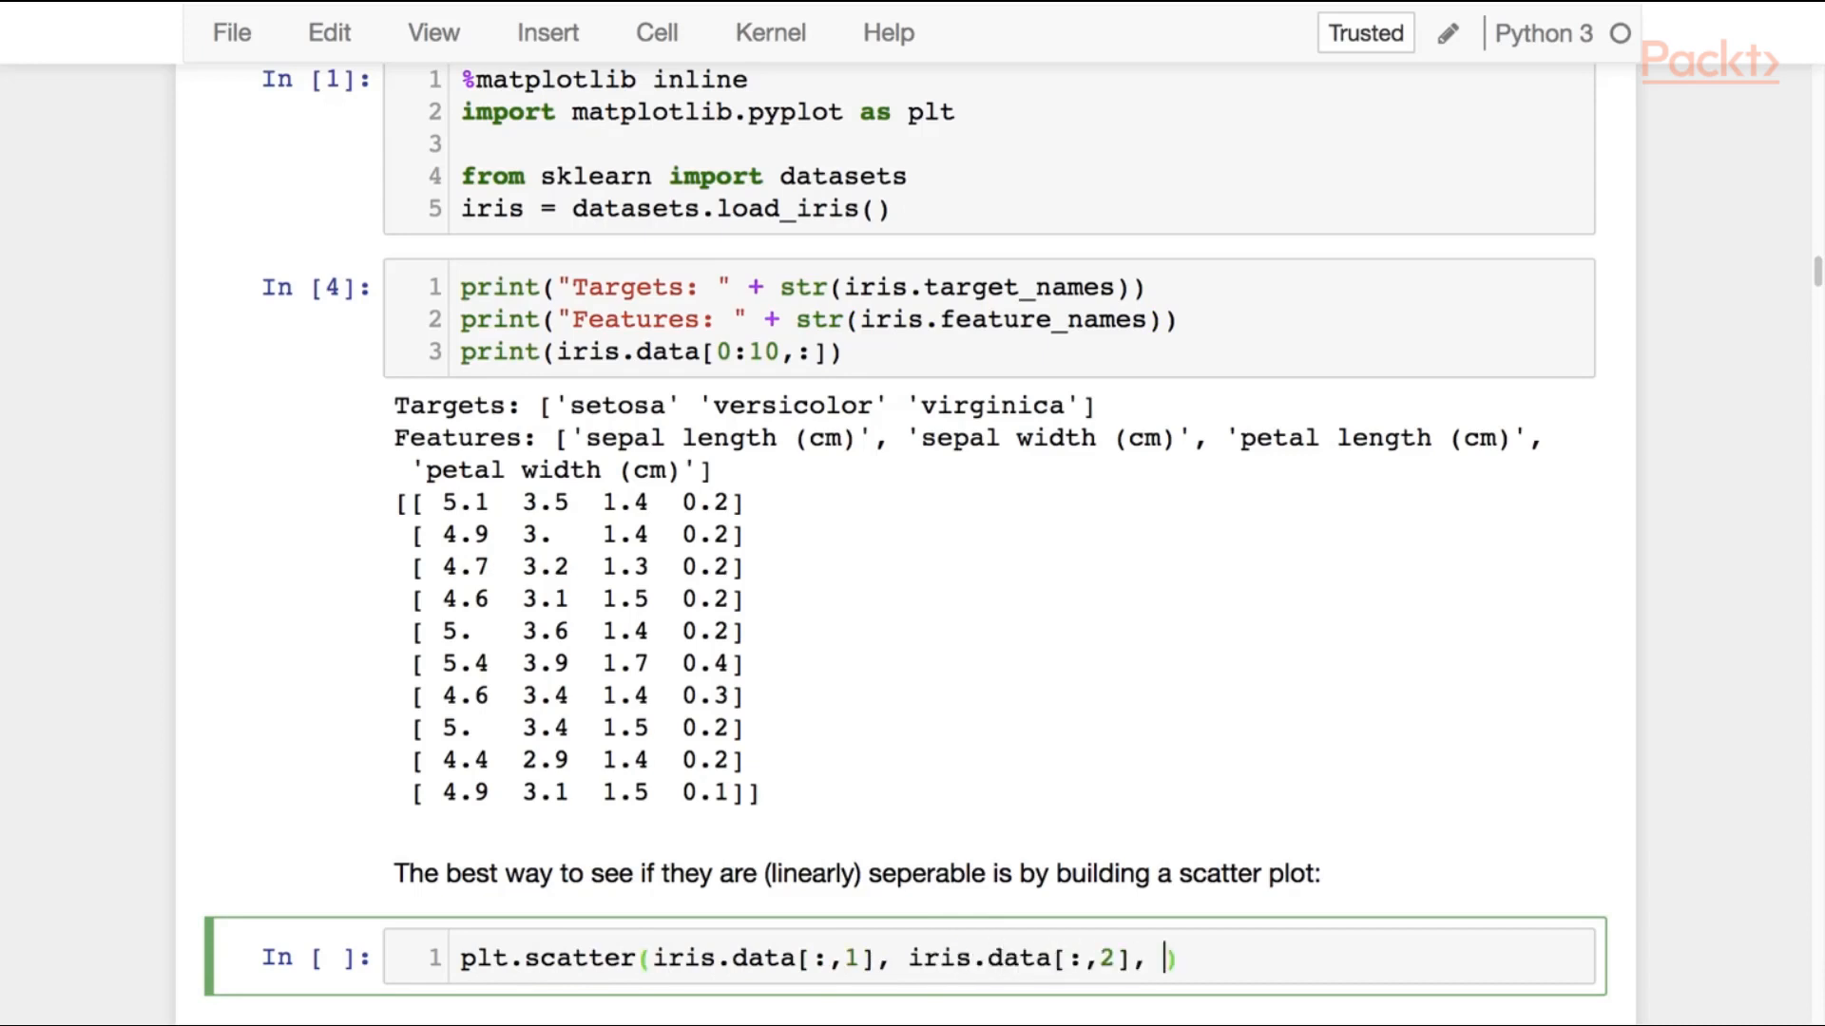
{"action": "type", "text": "c=iris.target, cmap=plt.cm."}
{"action": "type", "text": "plt.y"}
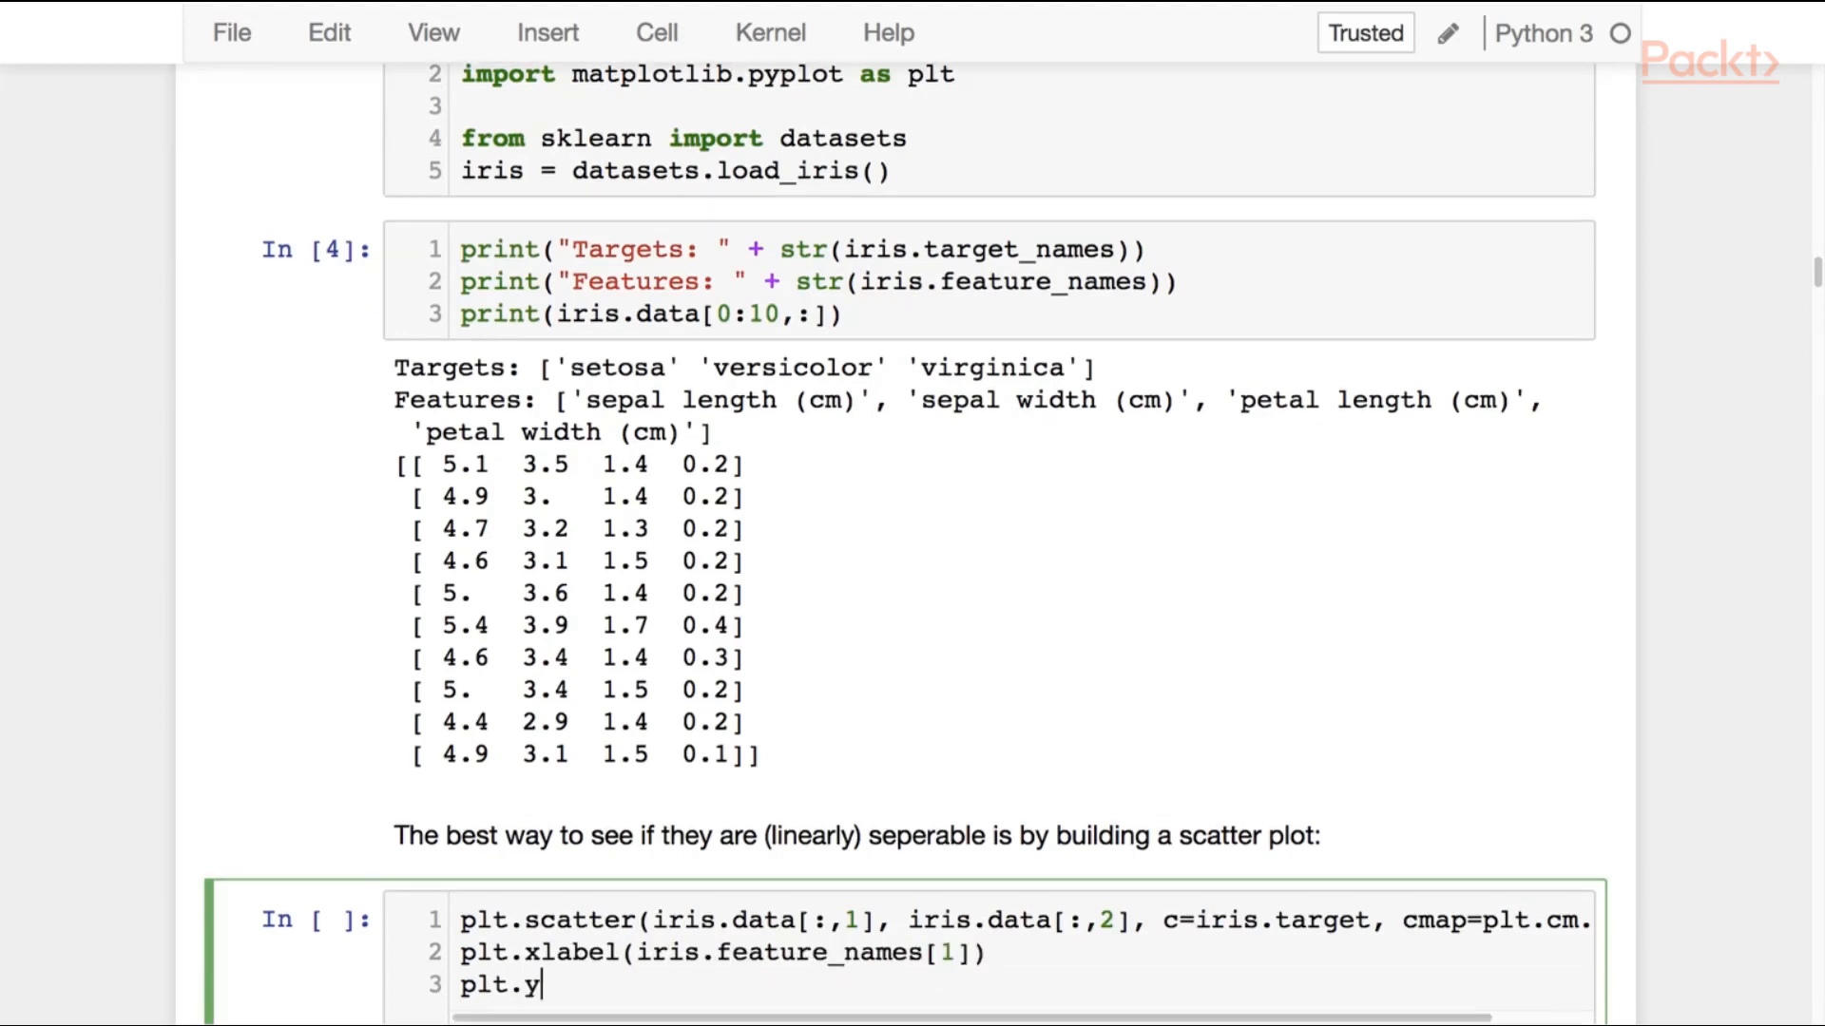
{"action": "type", "text": "label(iris.feature_names[2])"}
{"action": "type", "text": "plt.show()"}
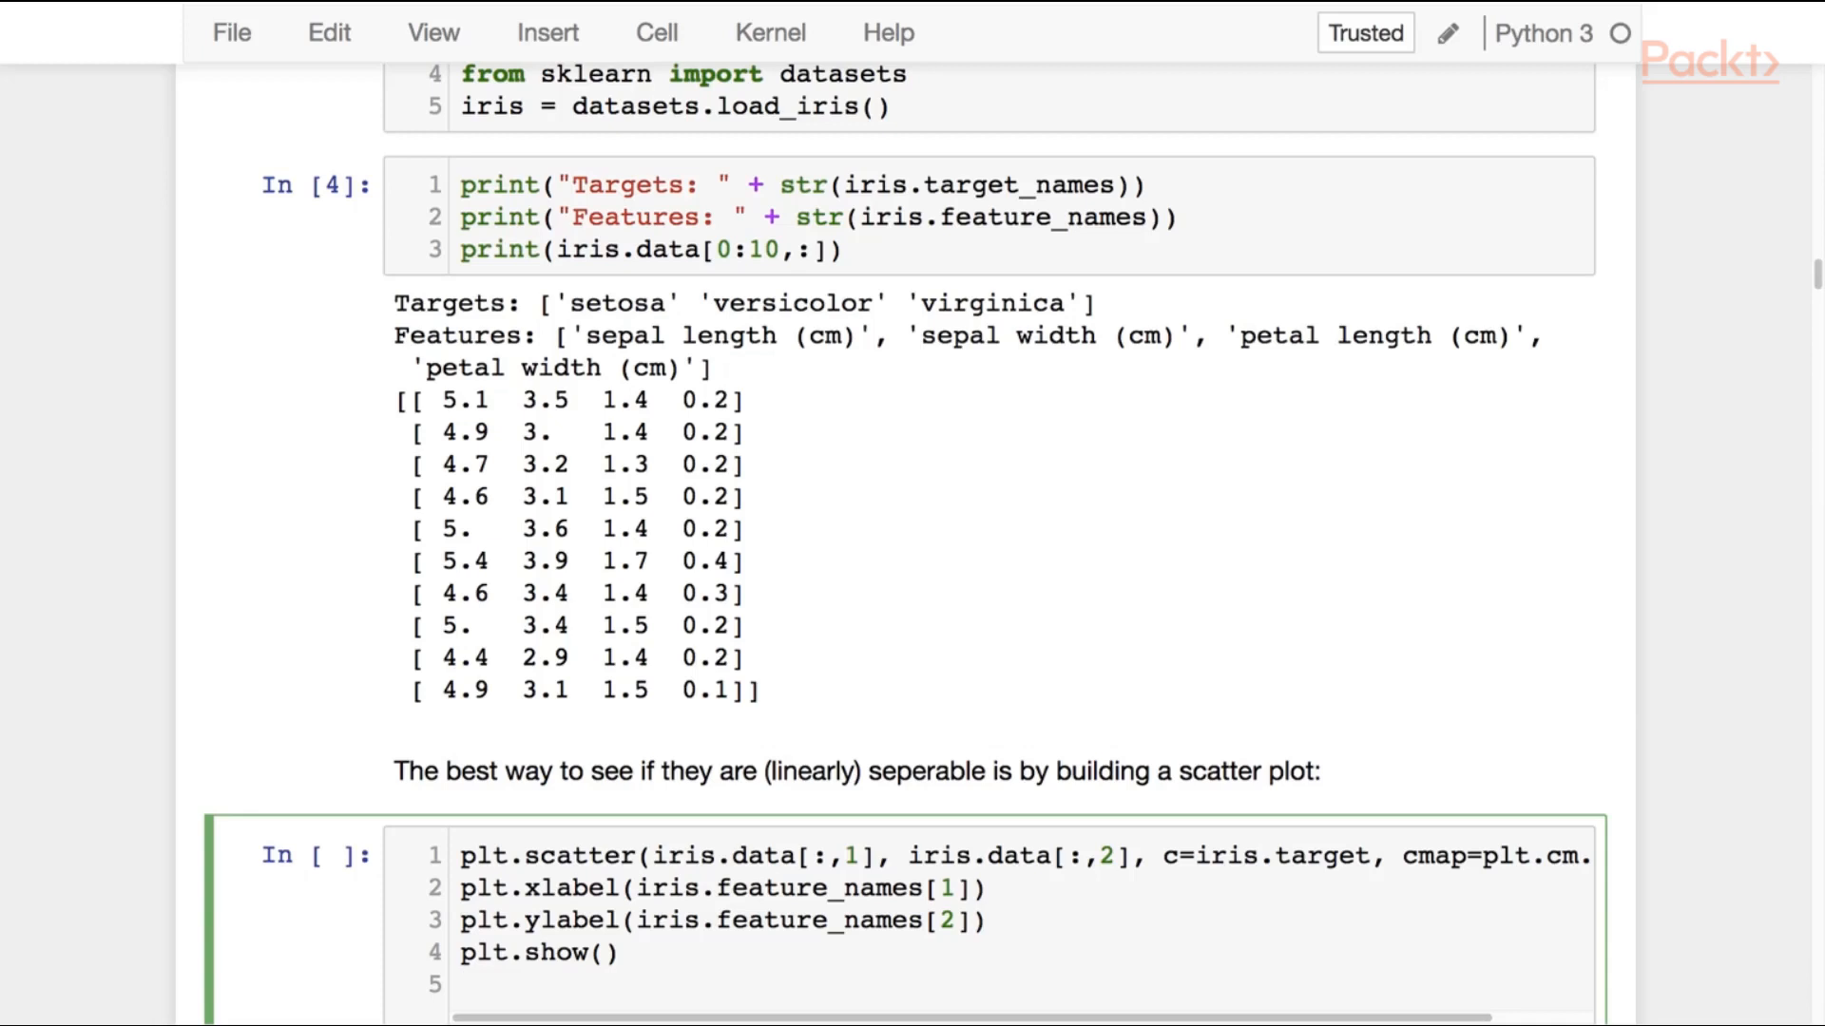
{"action": "key", "text": "Shift+Enter"}
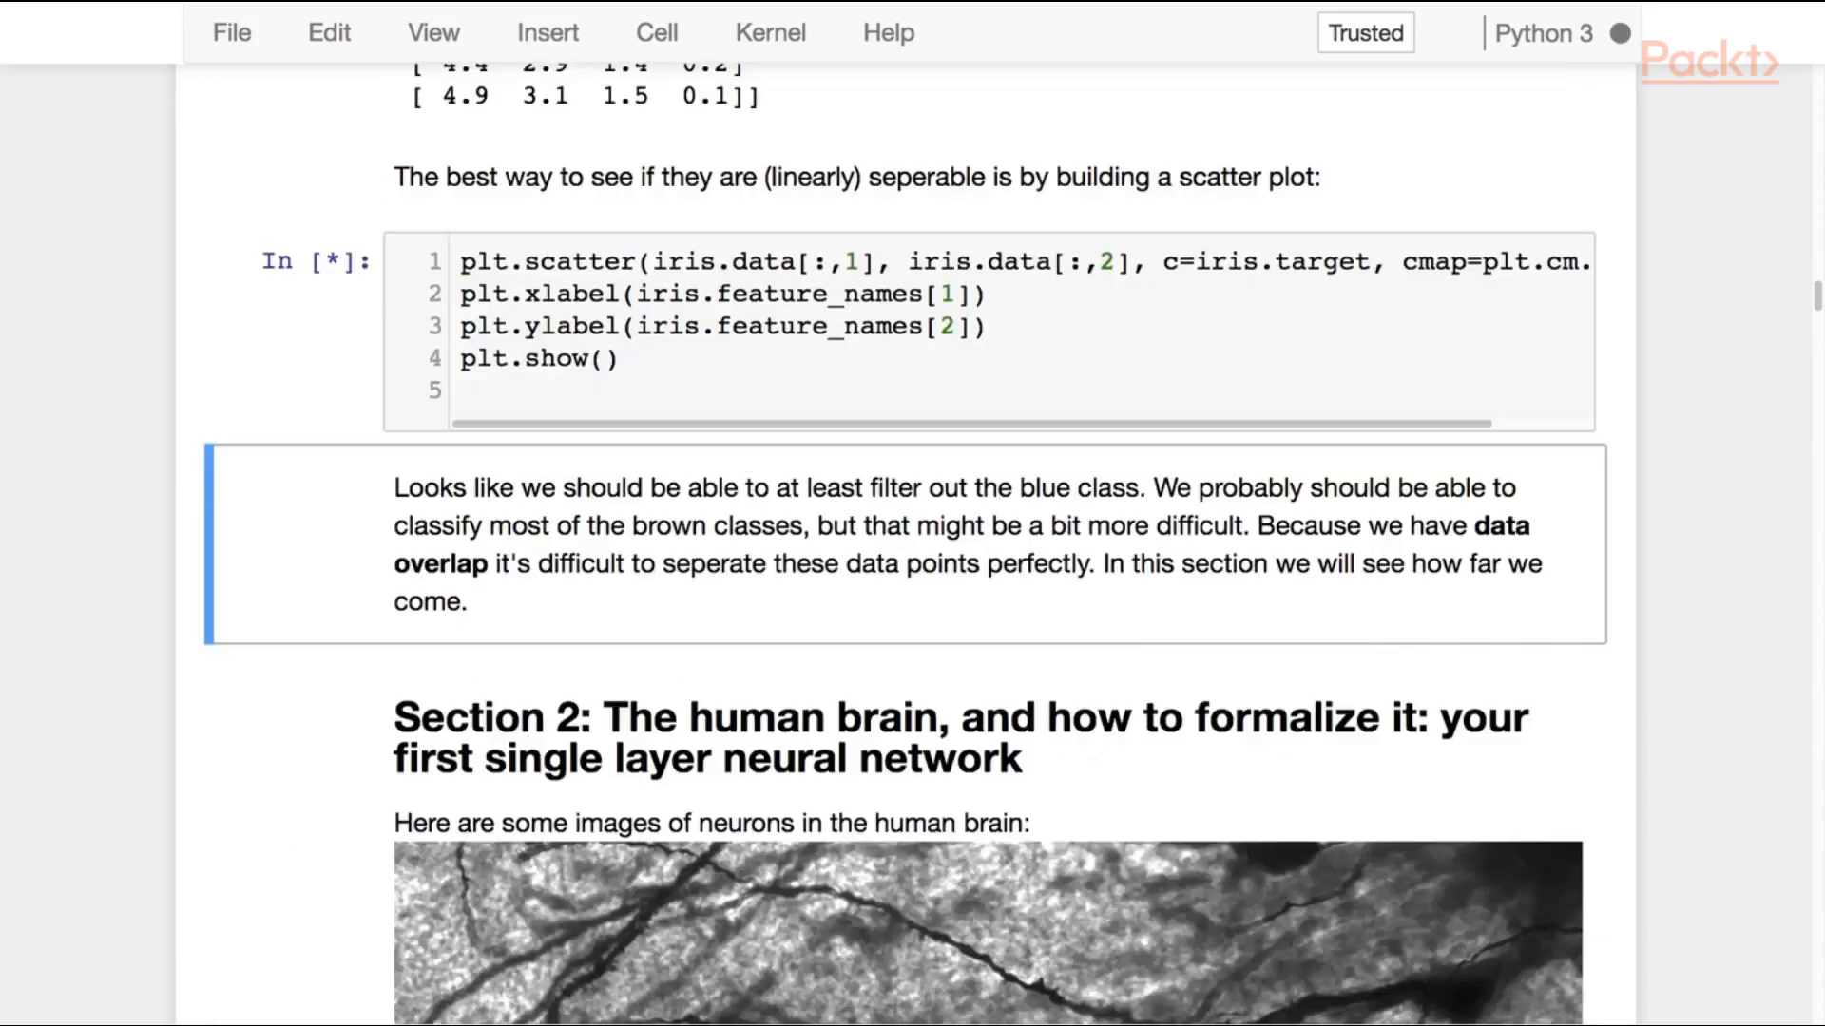
Step: Render the sepal width vs petal length scatter plot and return to its code
{"action": "key", "text": "Shift+Enter"}
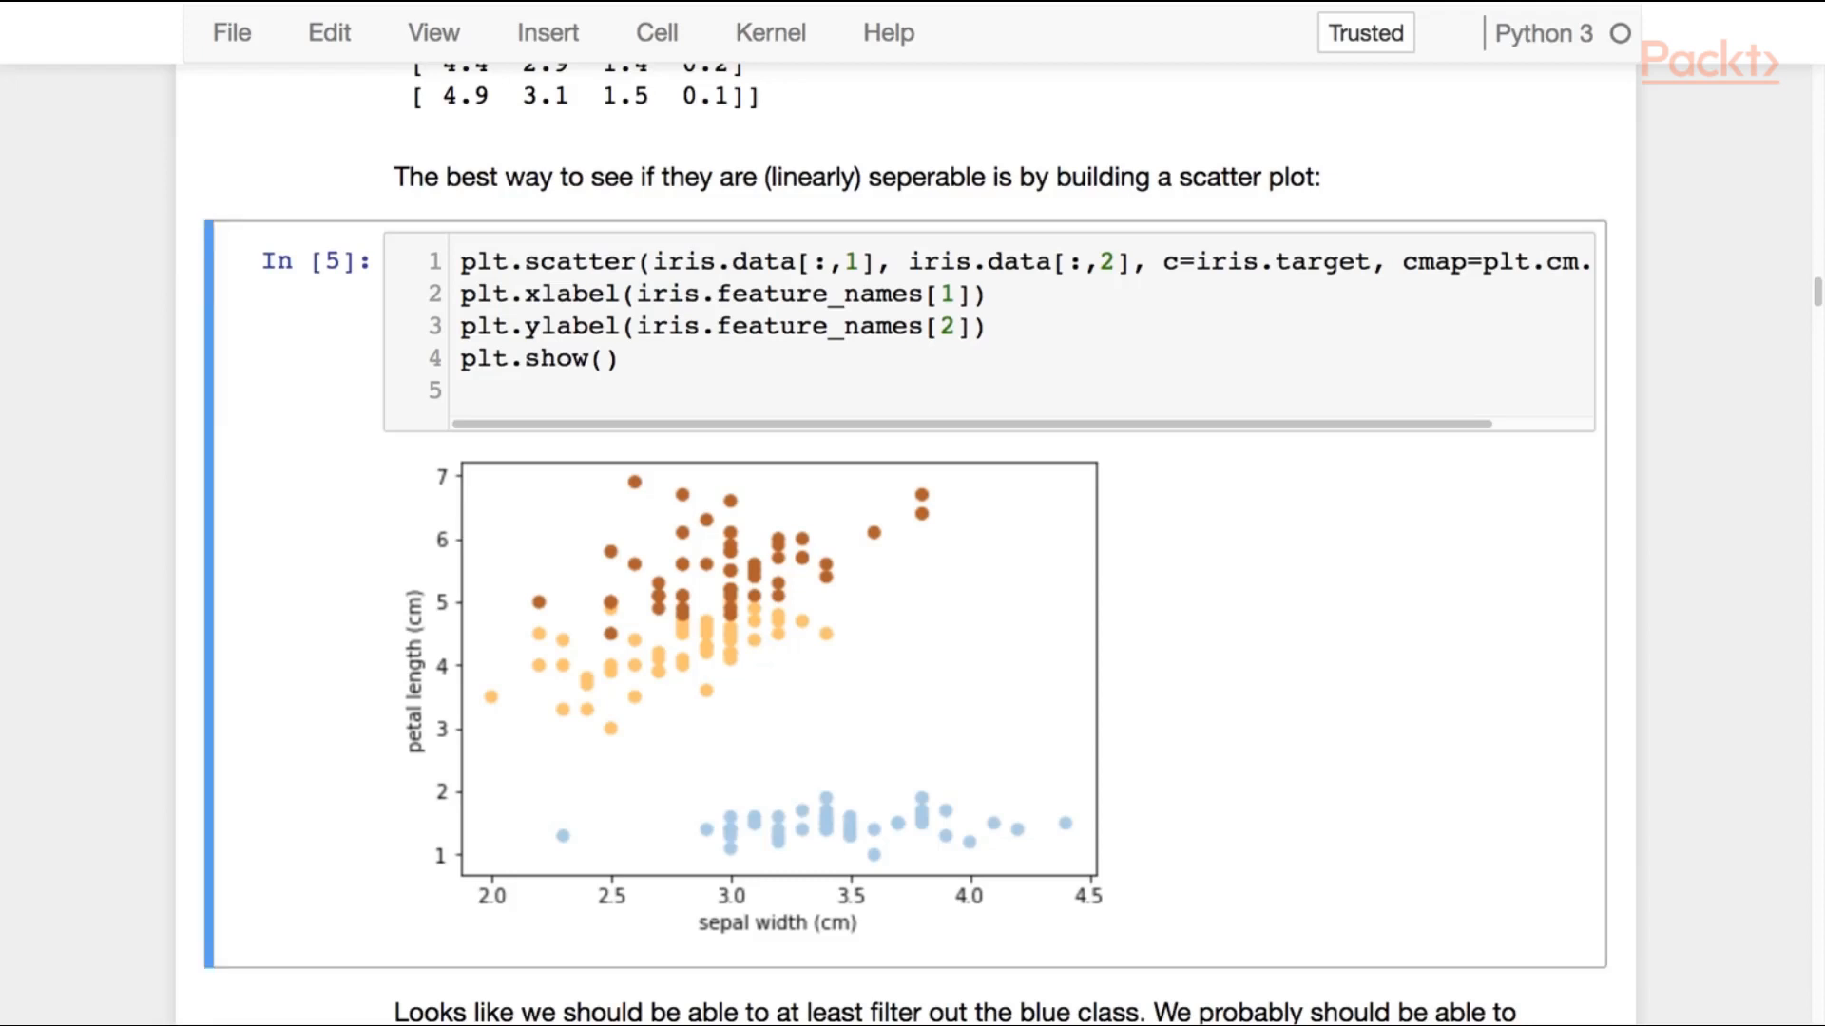
{"action": "left_click", "coordinate": [815, 326]}
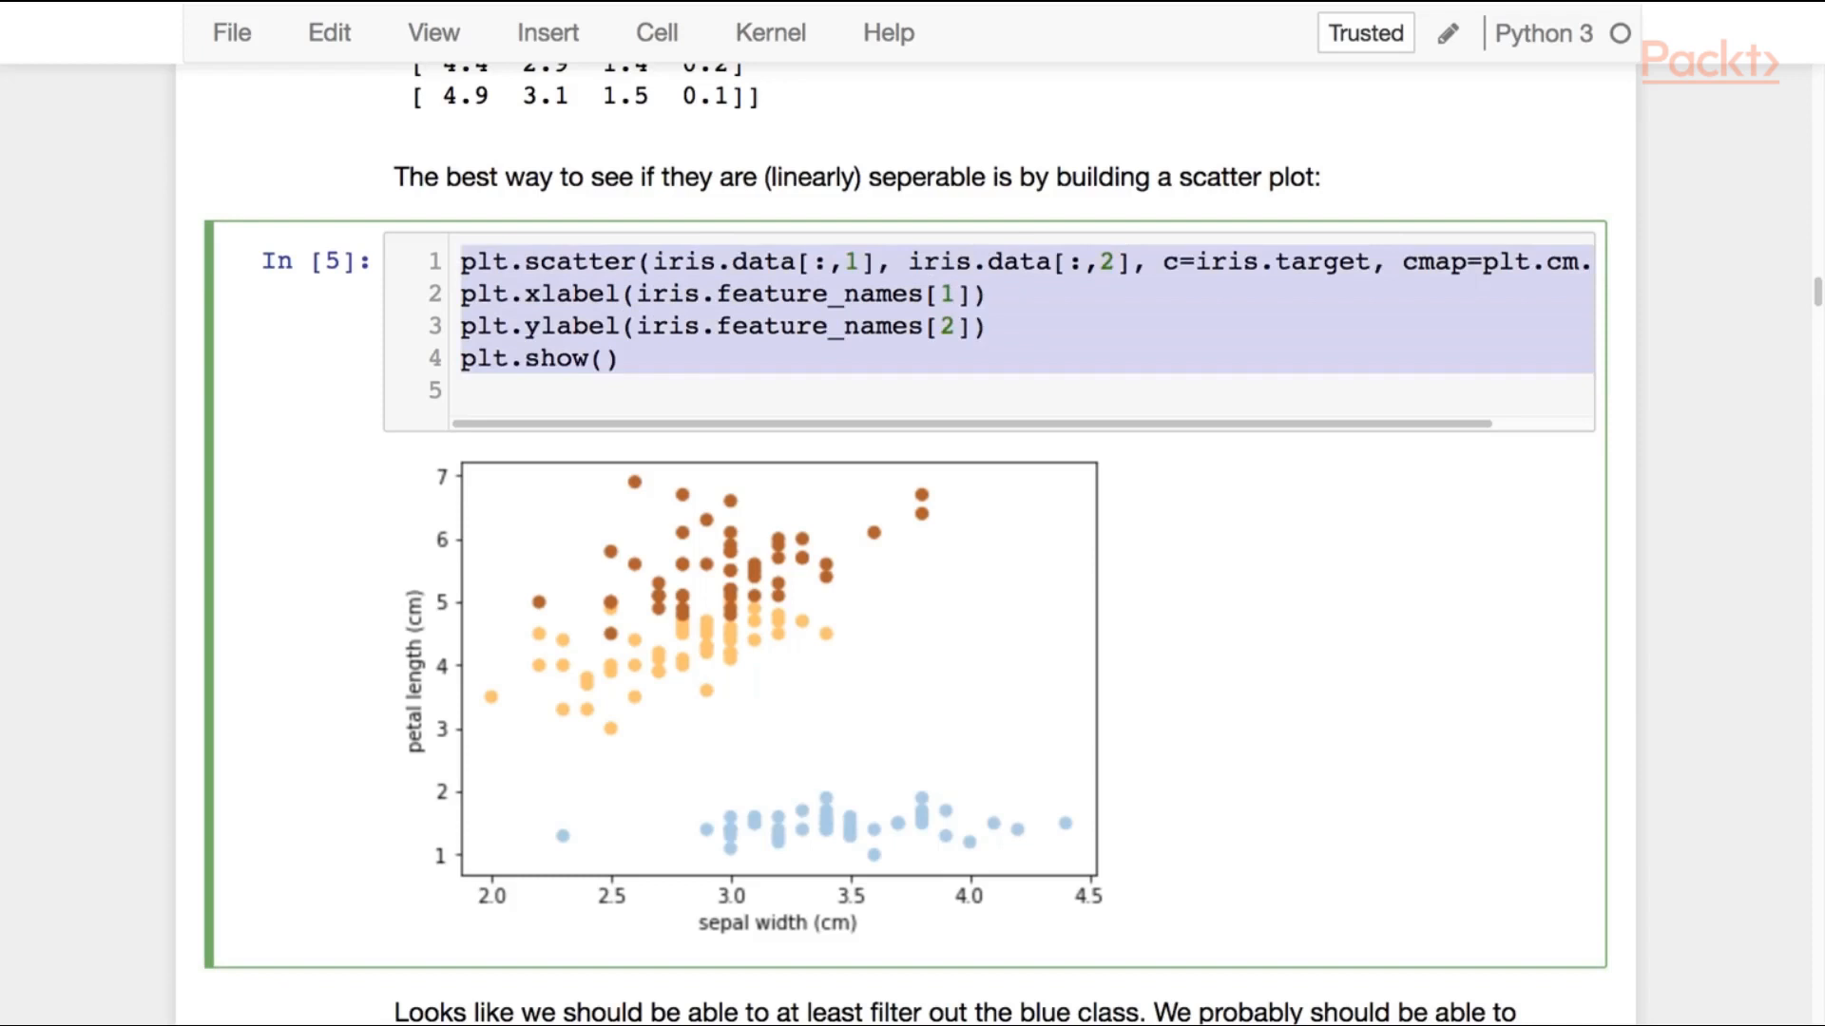
Step: Change the copied plot's feature indices to 0 and 3 for sepal length vs petal width
{"action": "scroll", "scroll_direction": "down", "scroll_amount": 3}
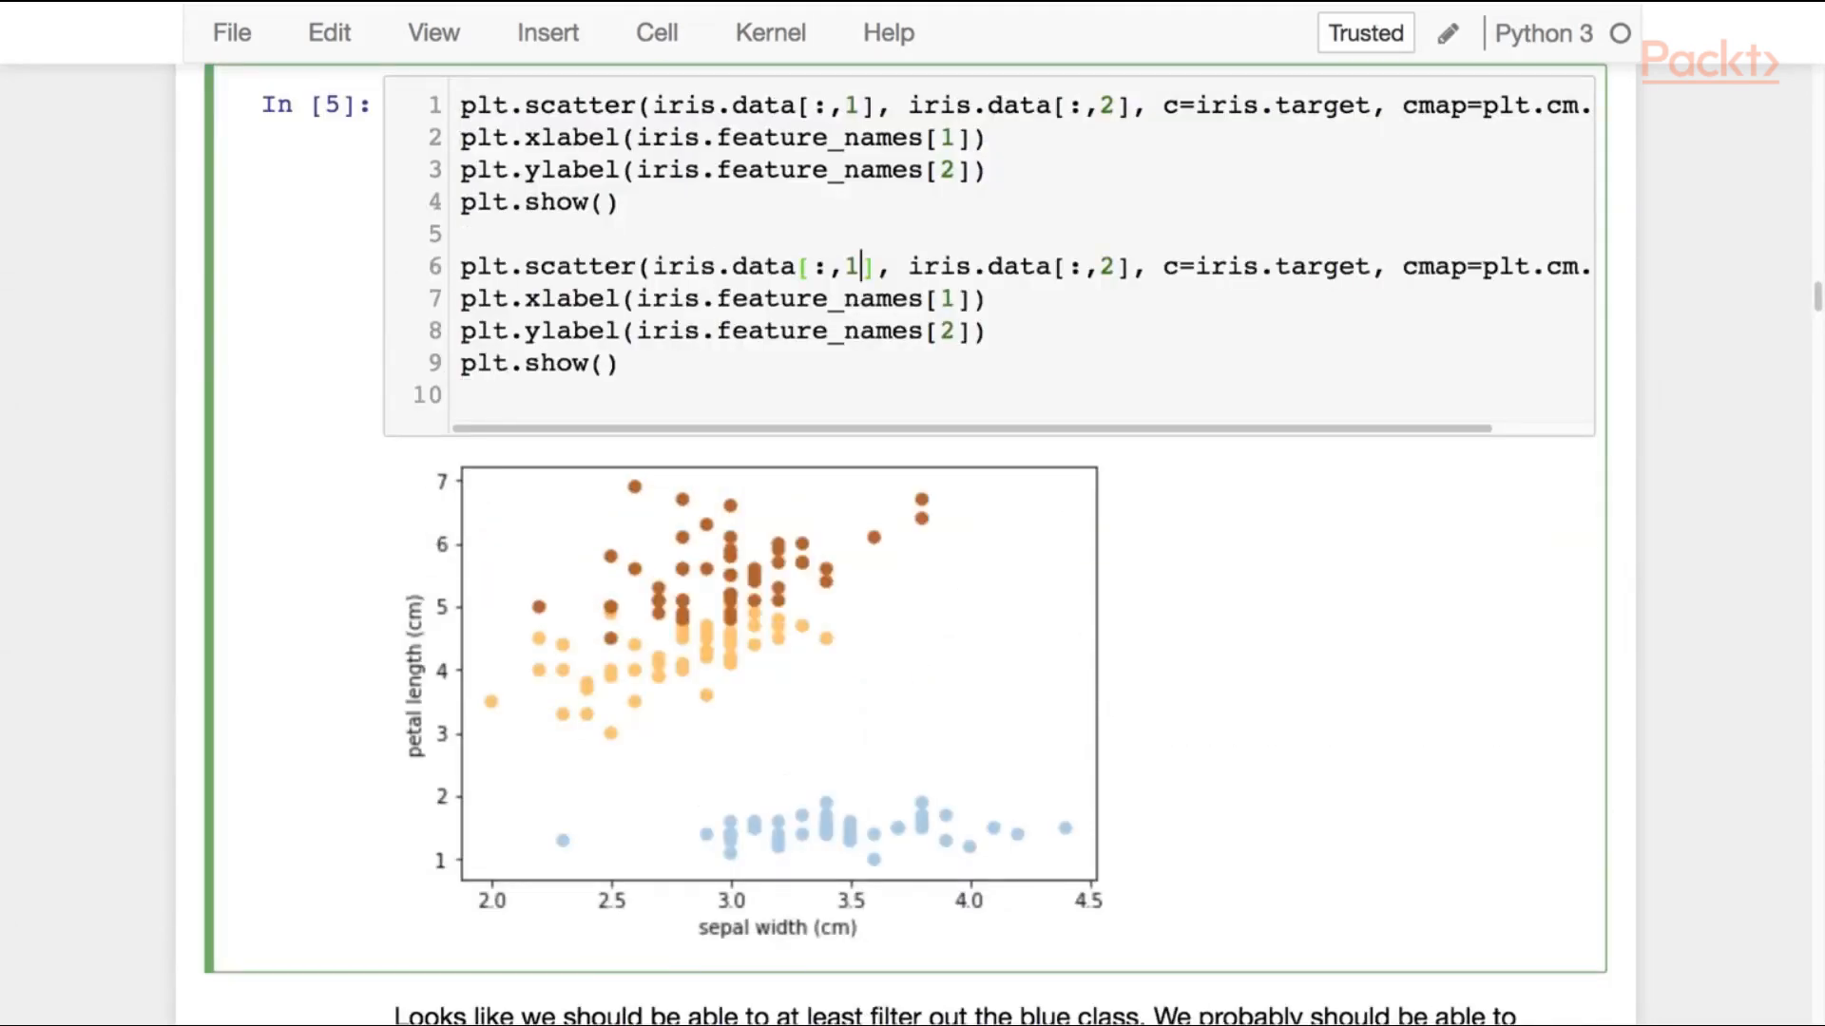
{"action": "type", "text": "0"}
{"action": "left_click", "coordinate": [1024, 331]}
{"action": "type", "text": "3"}
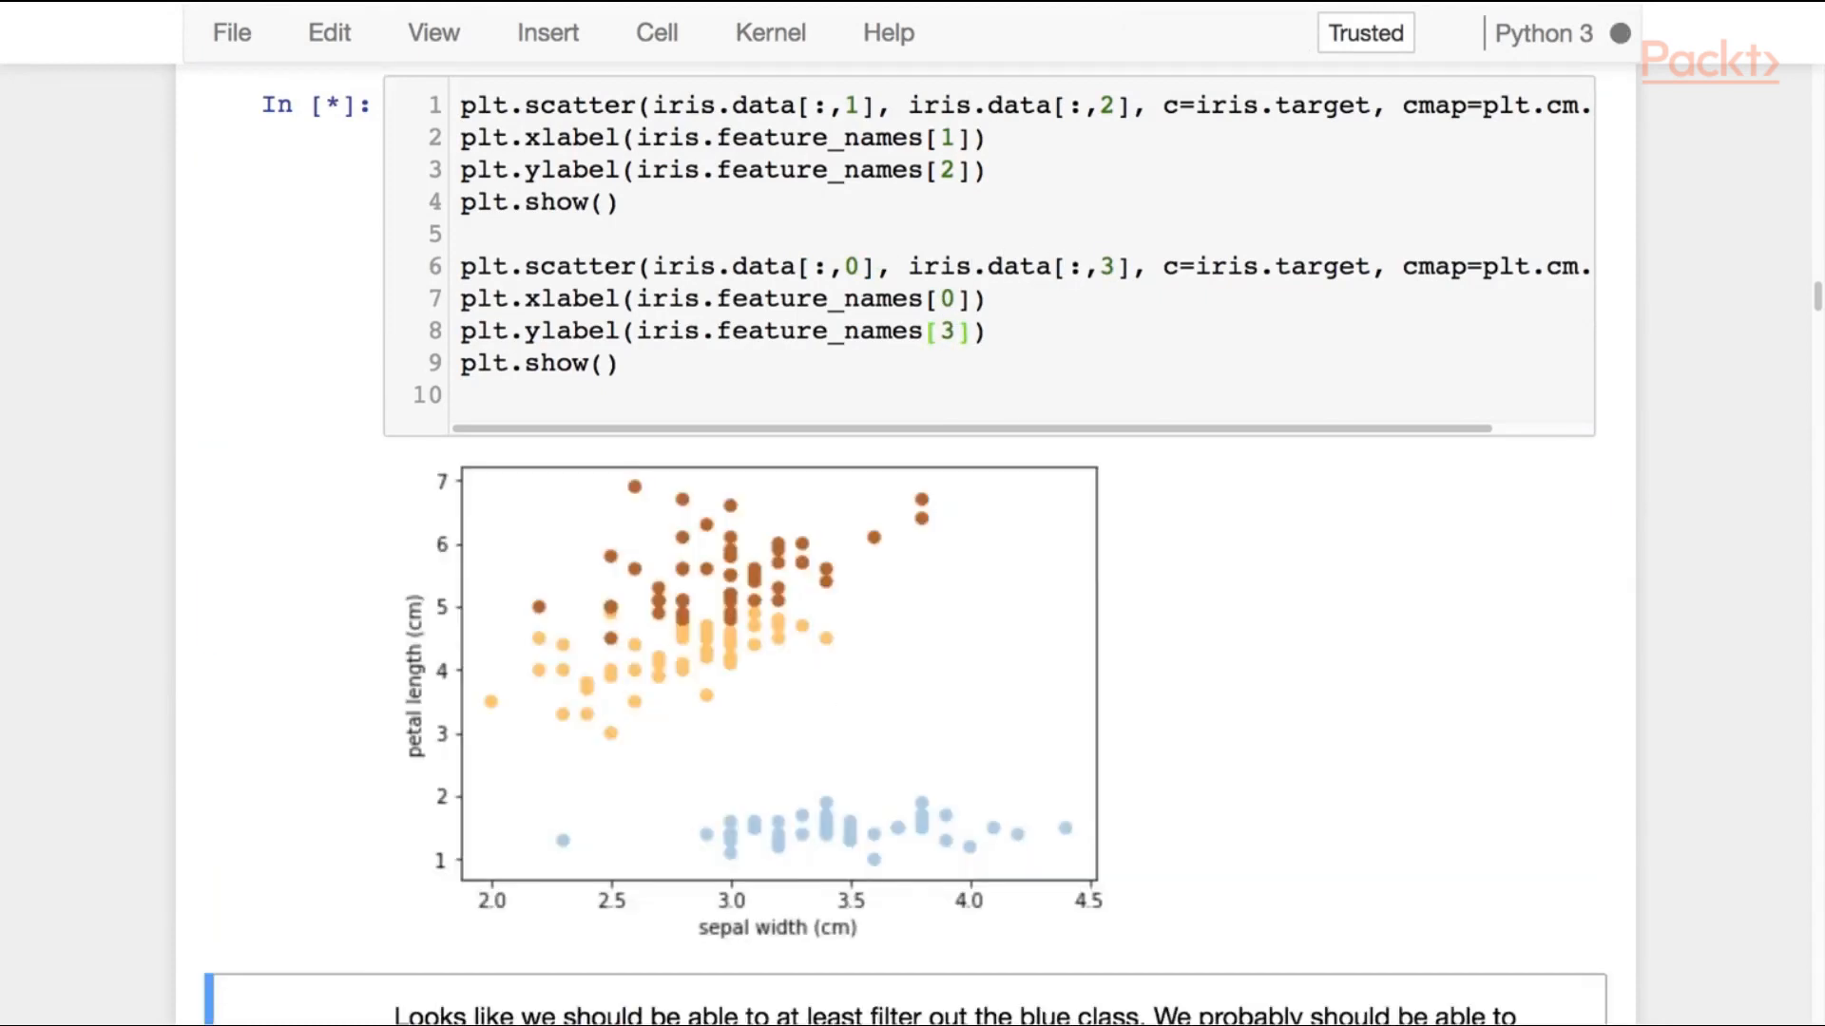
{"action": "scroll", "scroll_direction": "down", "scroll_amount": 3}
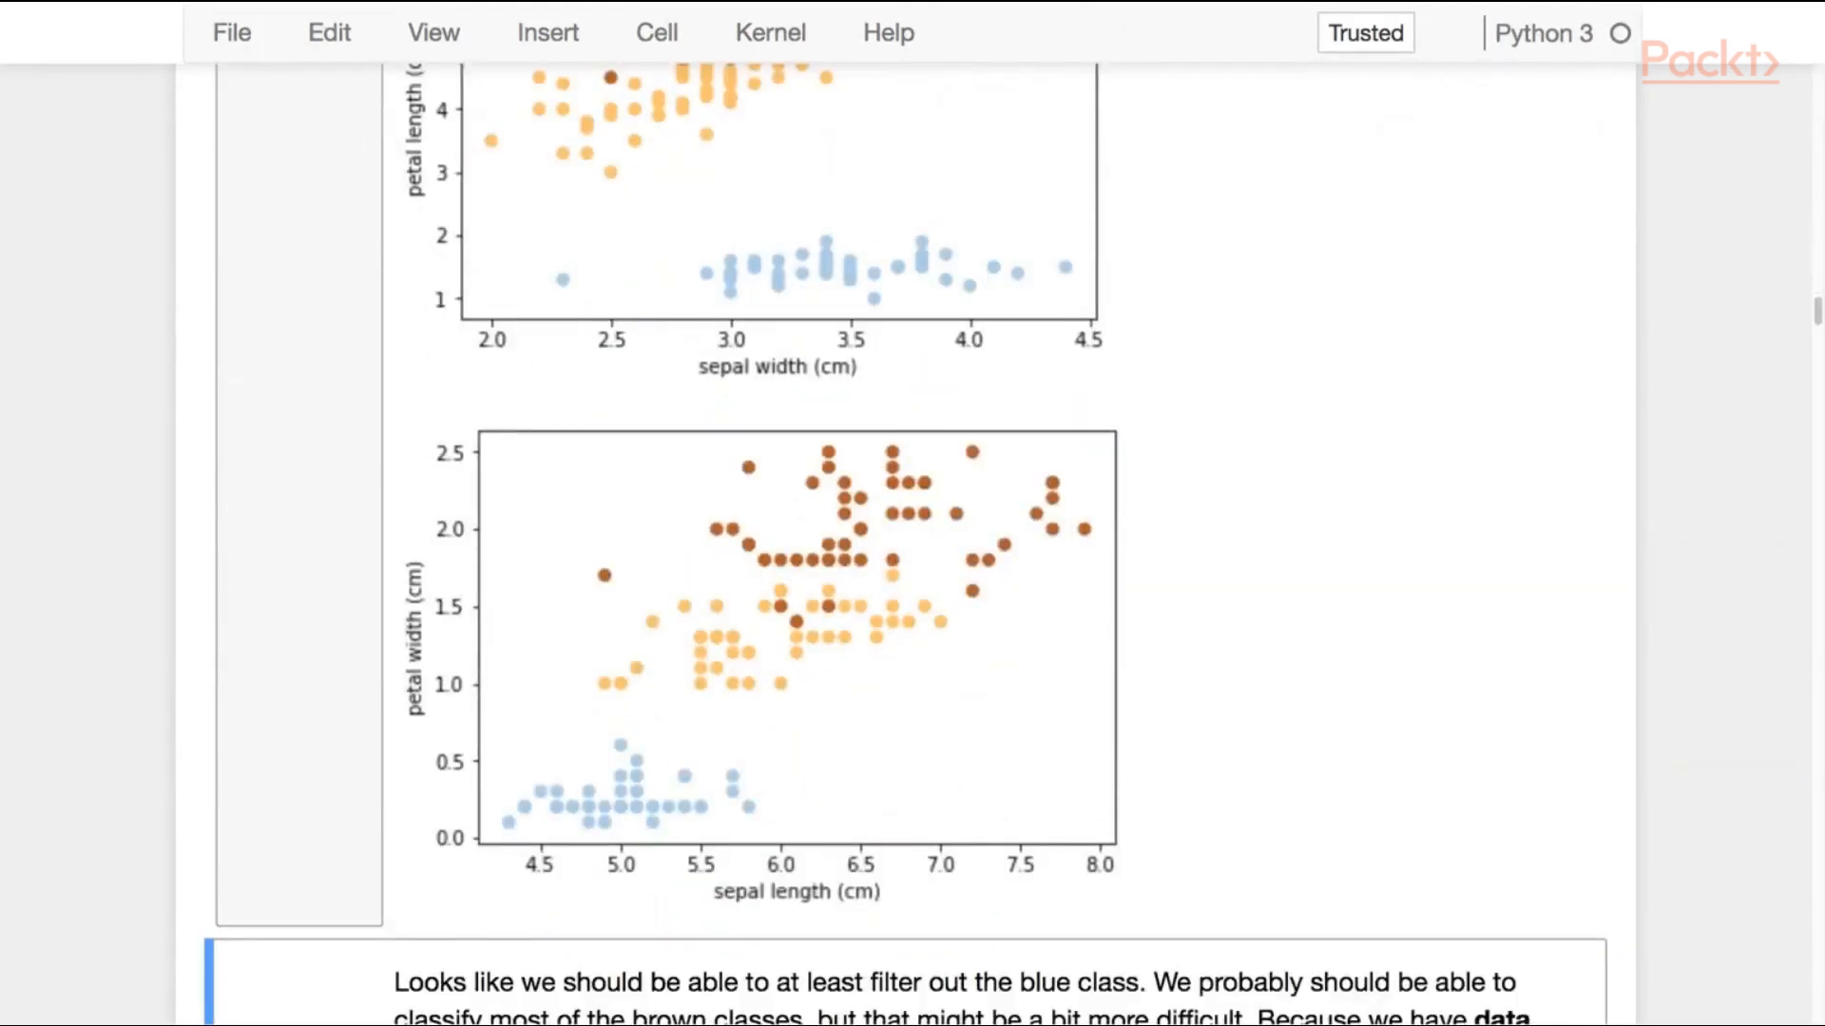